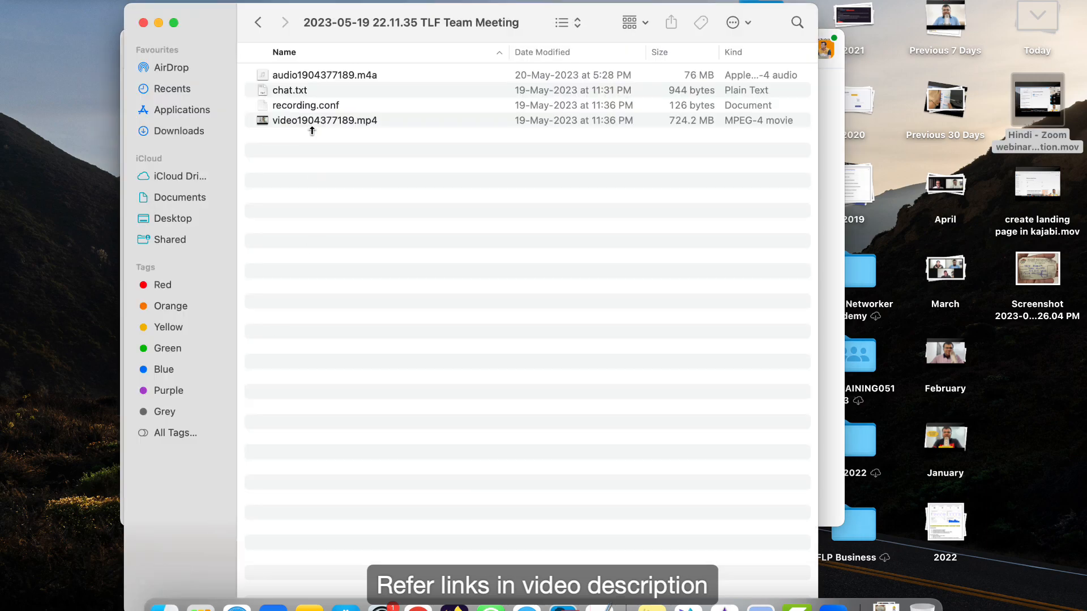
Open video1904377189.mp4 from the 2023-05-19 TLF Team Meeting folder.
left_click(324, 120)
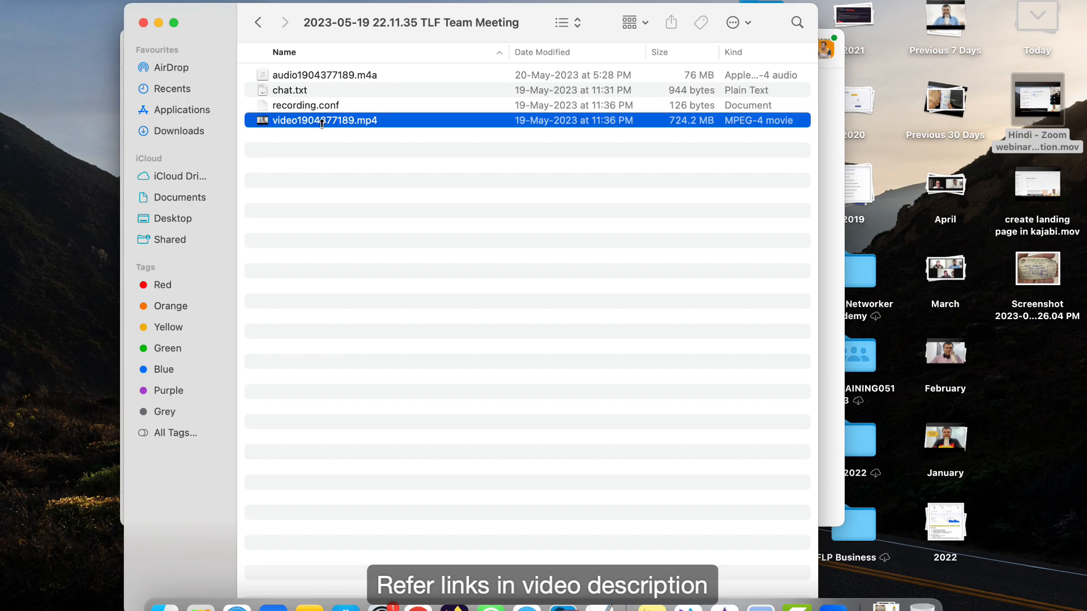
double_click(325, 120)
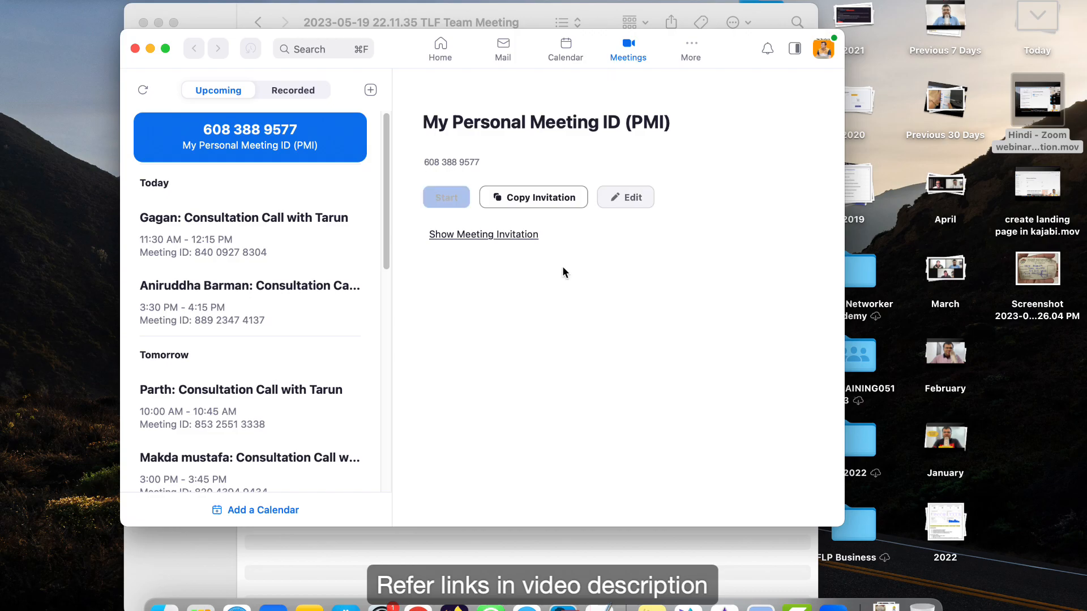
Start the personal meeting with computer audio and reach the screen-share picker.
left_click(446, 197)
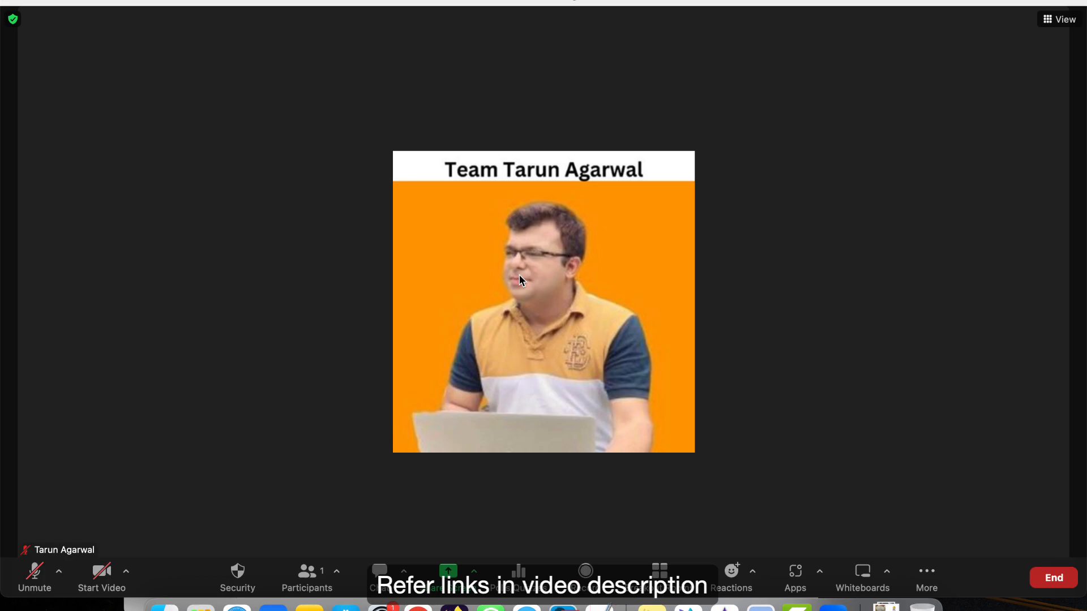
left_click(34, 577)
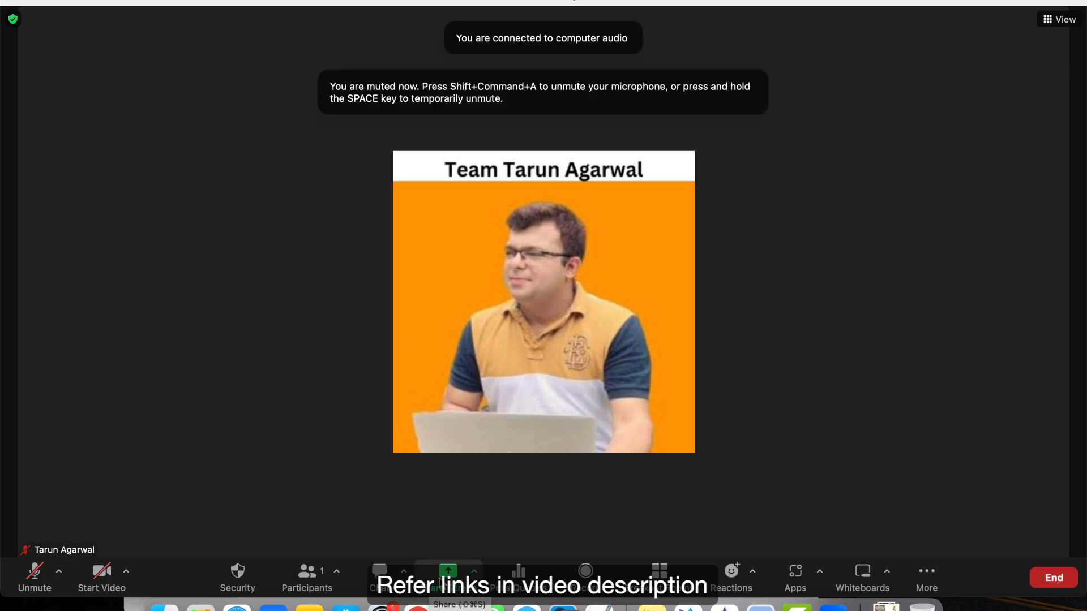
left_click(447, 575)
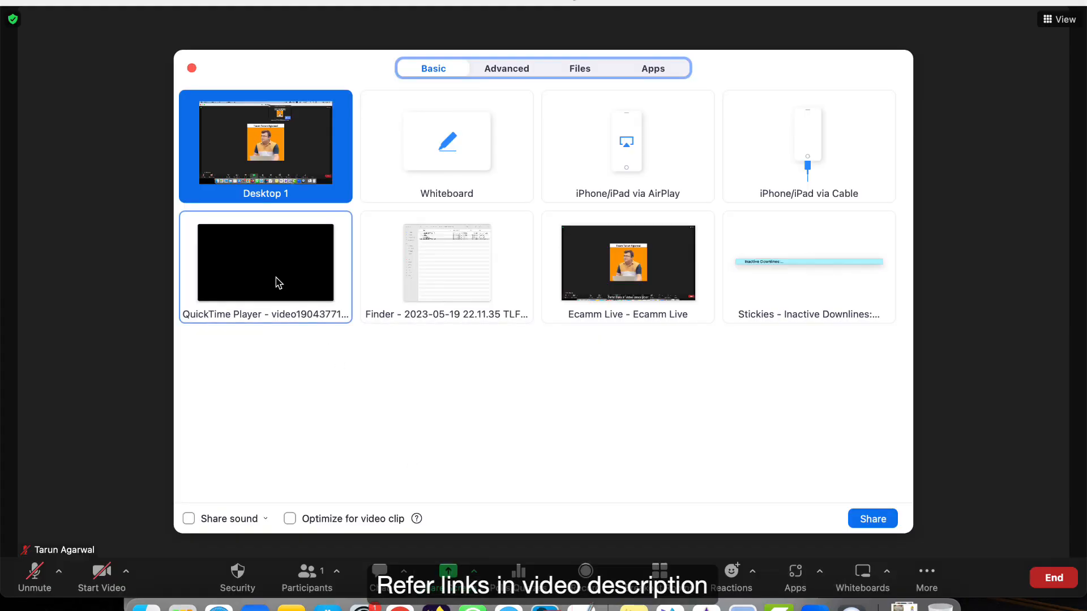
Enable Share sound and choose the Advanced Video share without clip optimization.
left_click(265, 262)
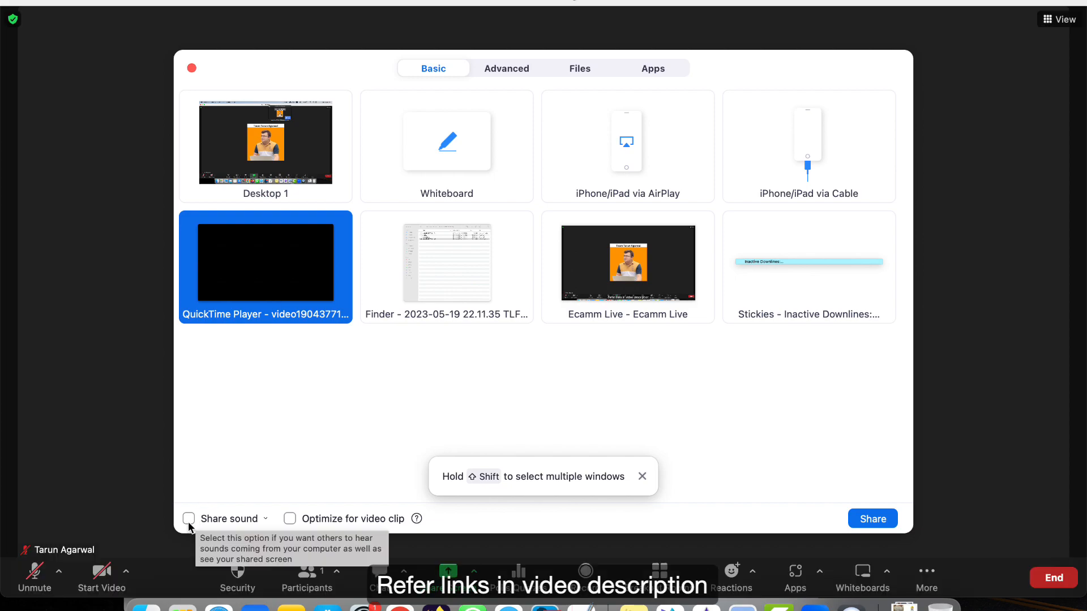
left_click(188, 519)
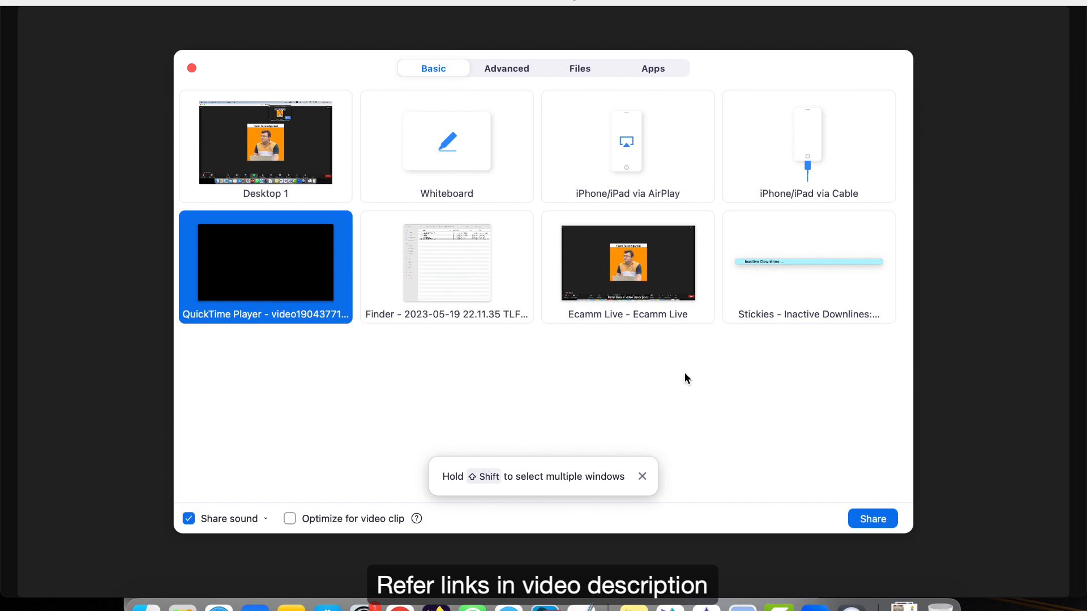
mouse_move(548, 364)
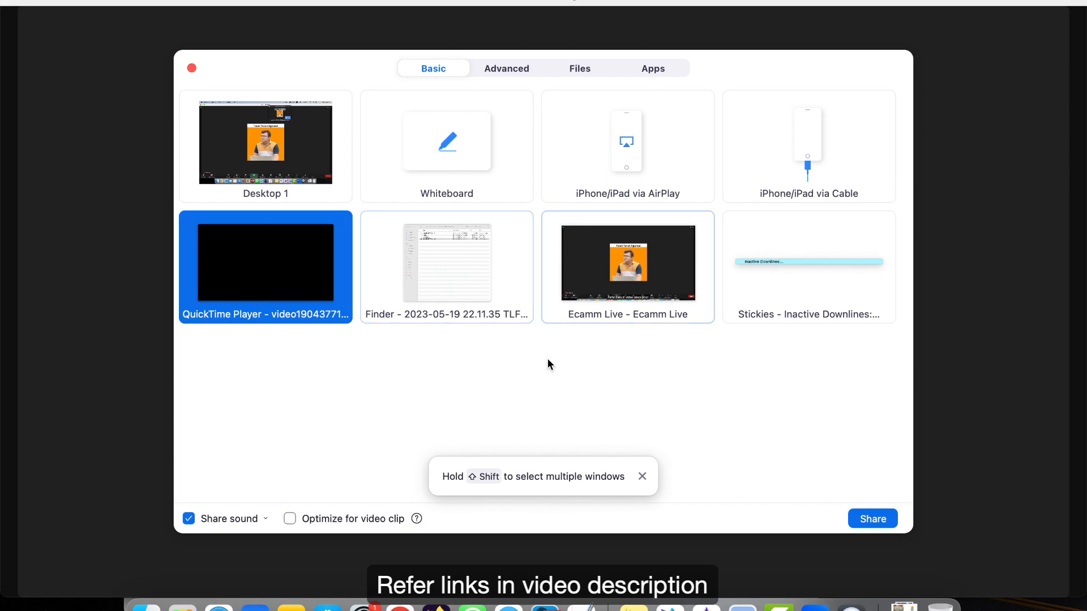
mouse_move(744, 407)
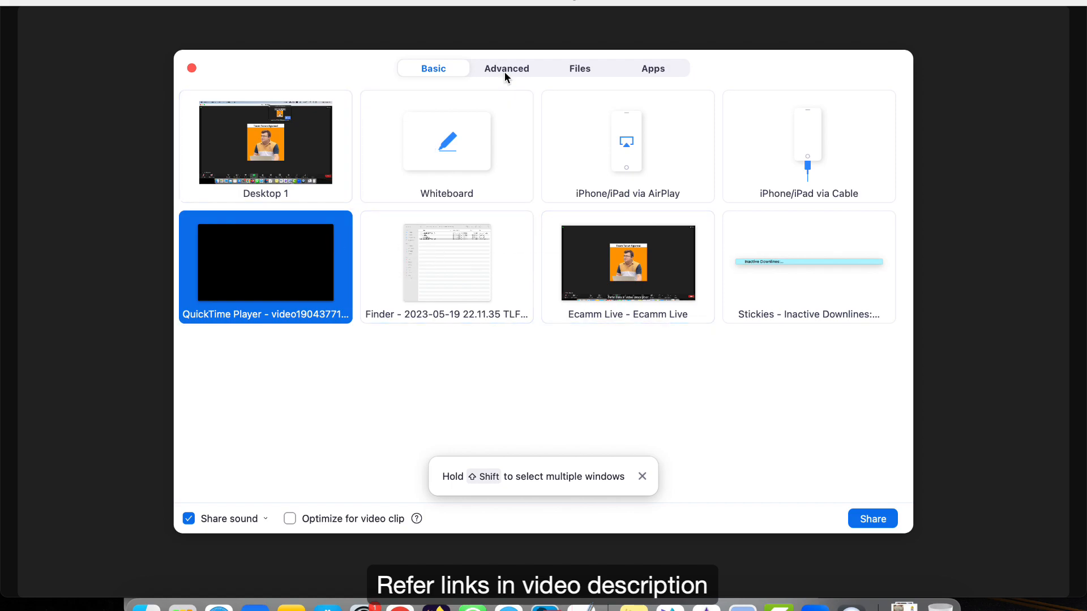
left_click(507, 68)
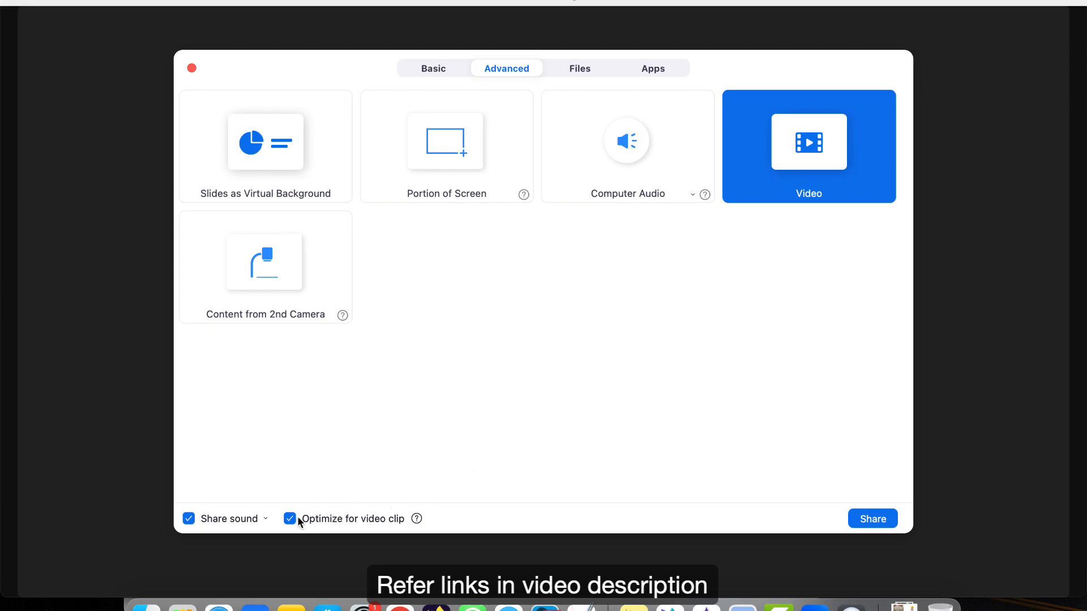
left_click(289, 519)
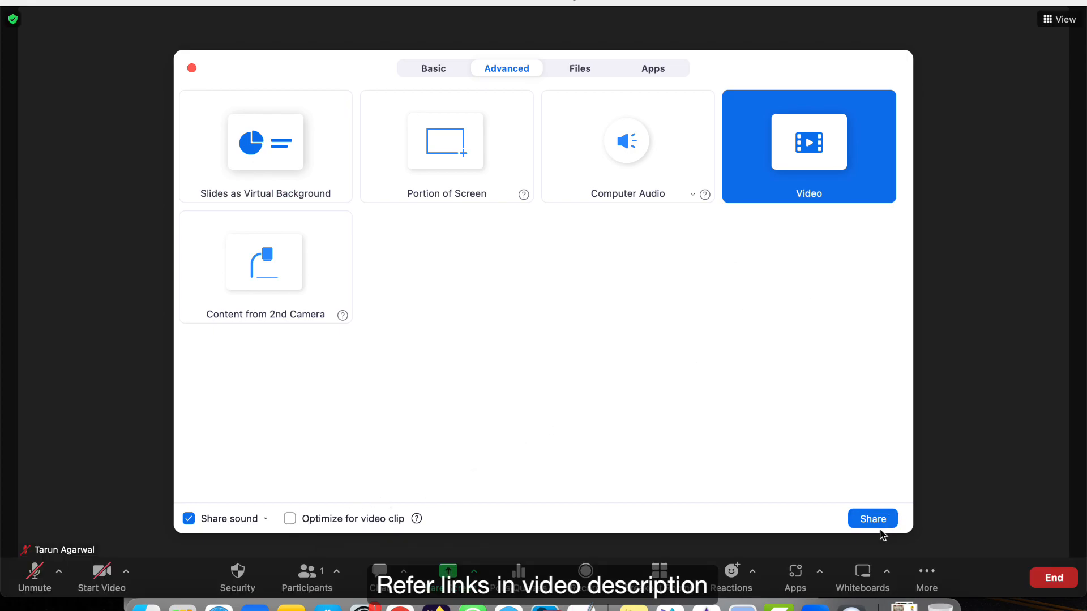
Share the second webinar MP4 from the Webinars to play folder into the meeting.
left_click(872, 519)
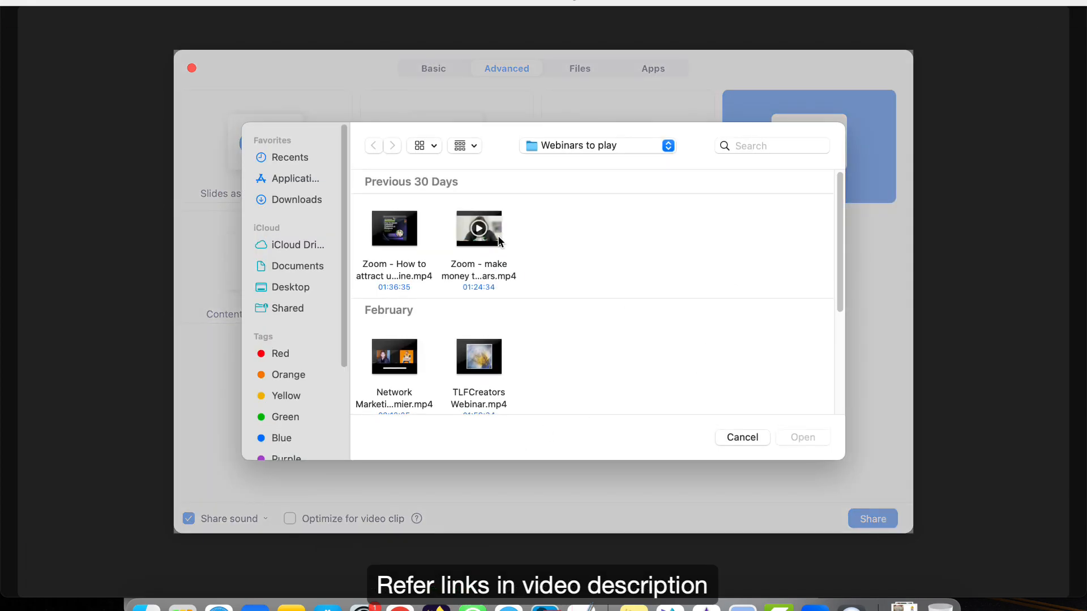
left_click(478, 229)
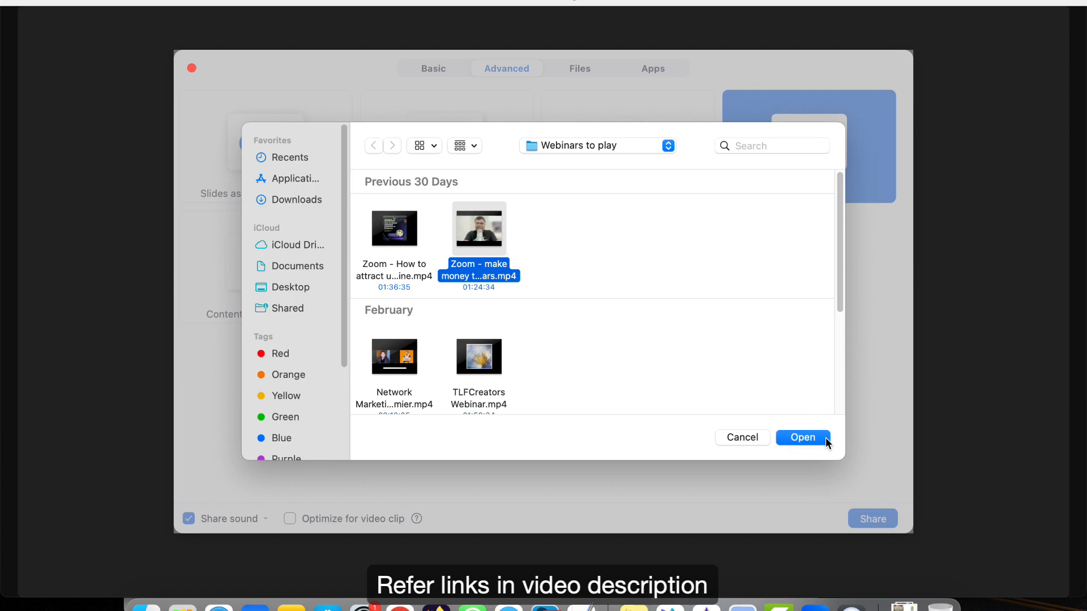
left_click(801, 437)
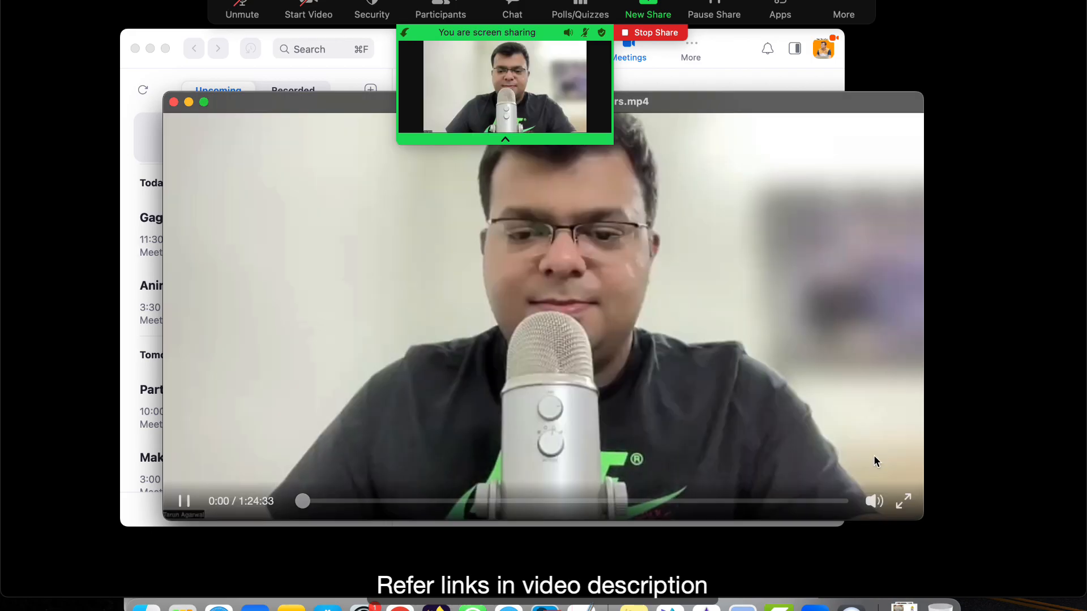
Check the participant list shows only the host, then bring up the meeting chat.
left_click(874, 501)
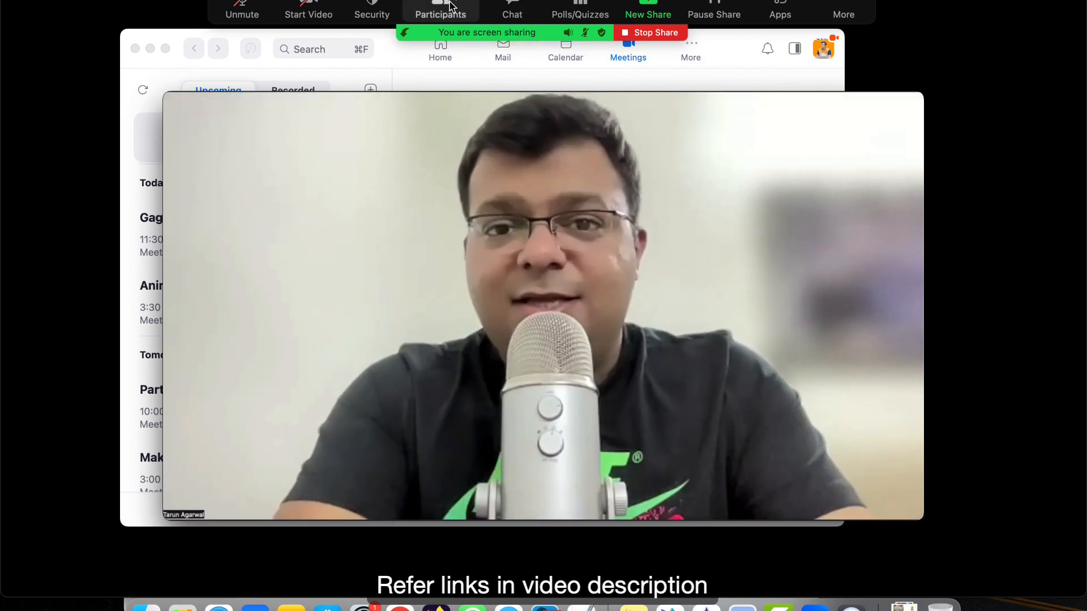
left_click(440, 10)
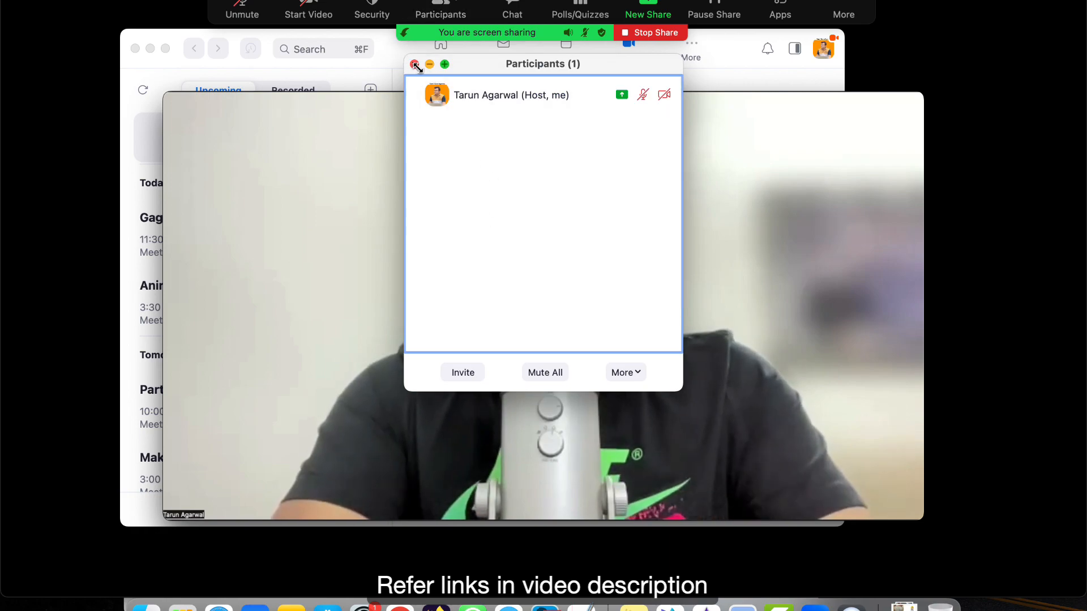
left_click(512, 10)
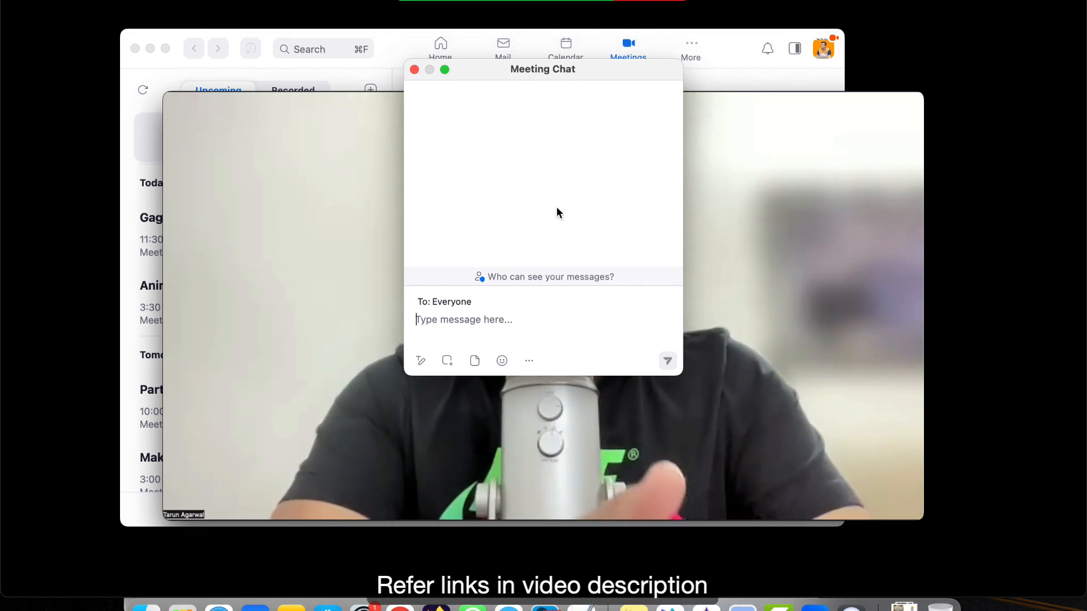
Review Participant Can Chat With (host and co-hosts) and close the chat.
left_click(529, 360)
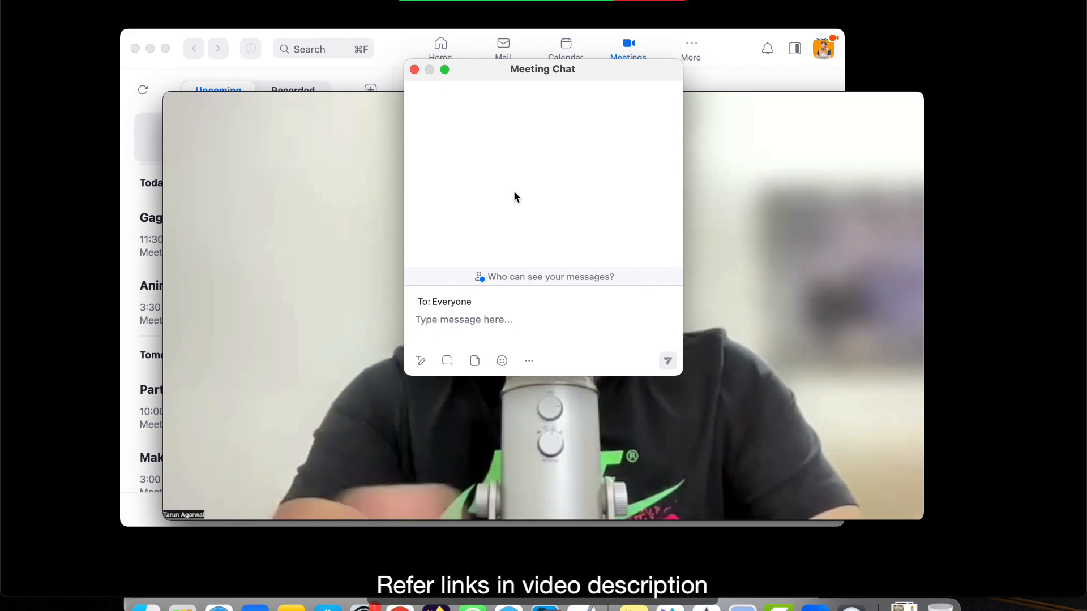
left_click(529, 360)
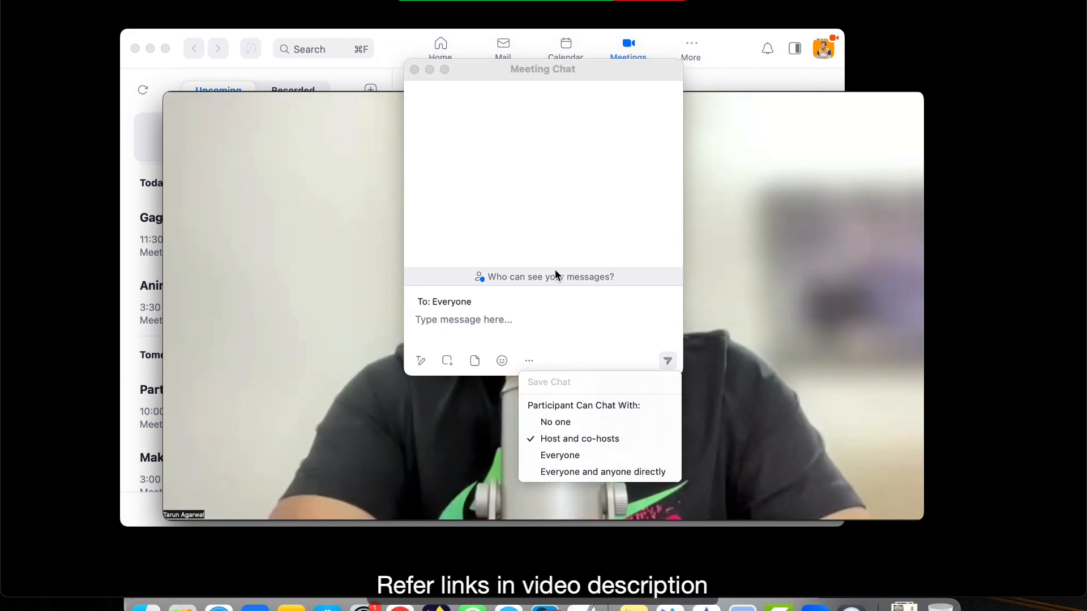
mouse_move(467, 181)
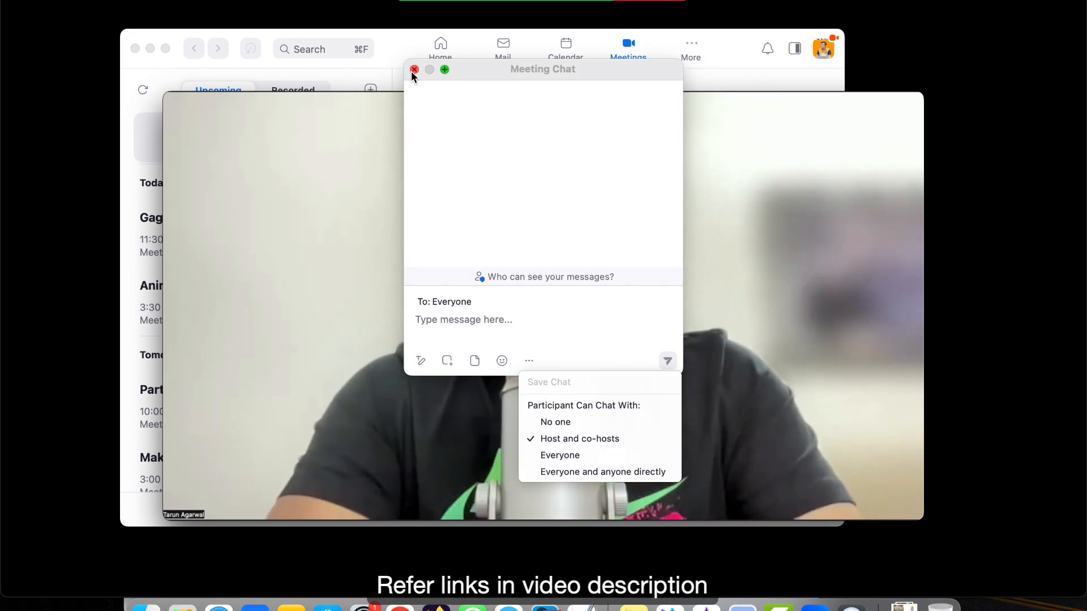
left_click(414, 69)
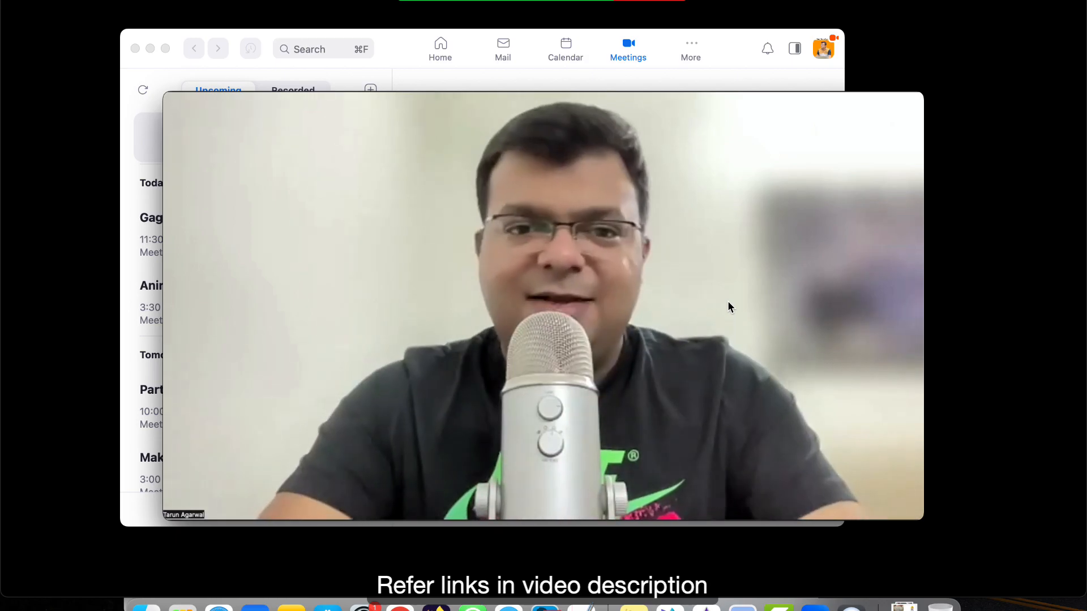
Reopen and close the meeting chat so only the shared webinar video shows.
left_click(439, 10)
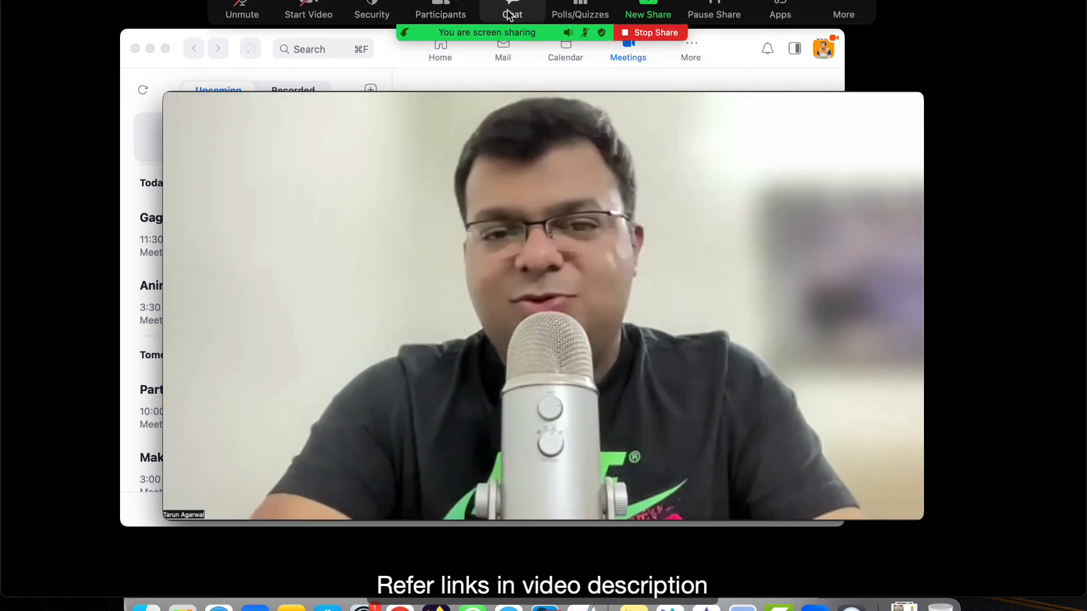
left_click(512, 11)
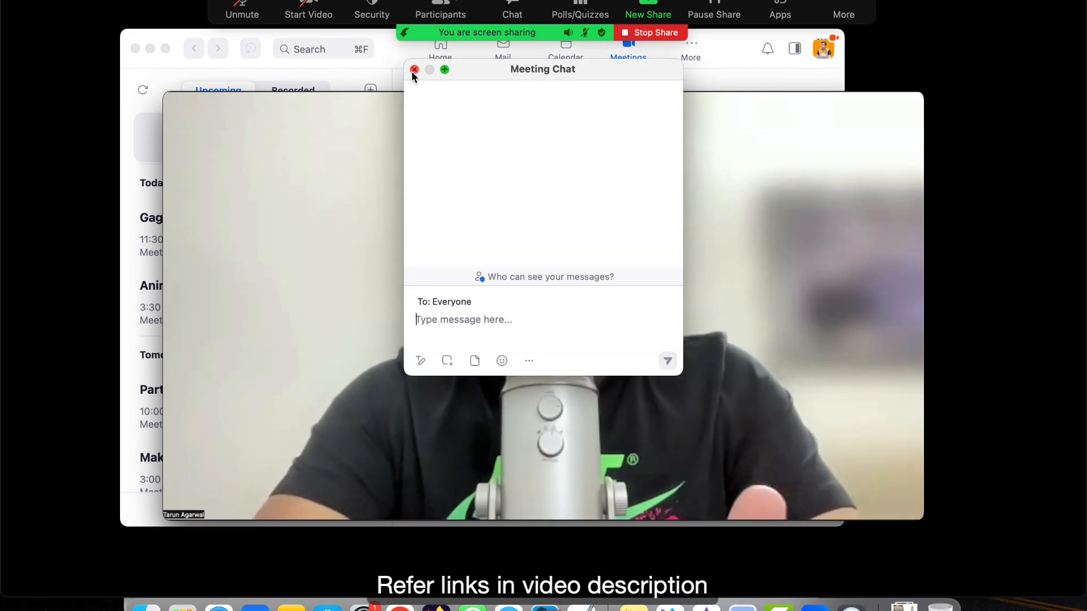
left_click(650, 32)
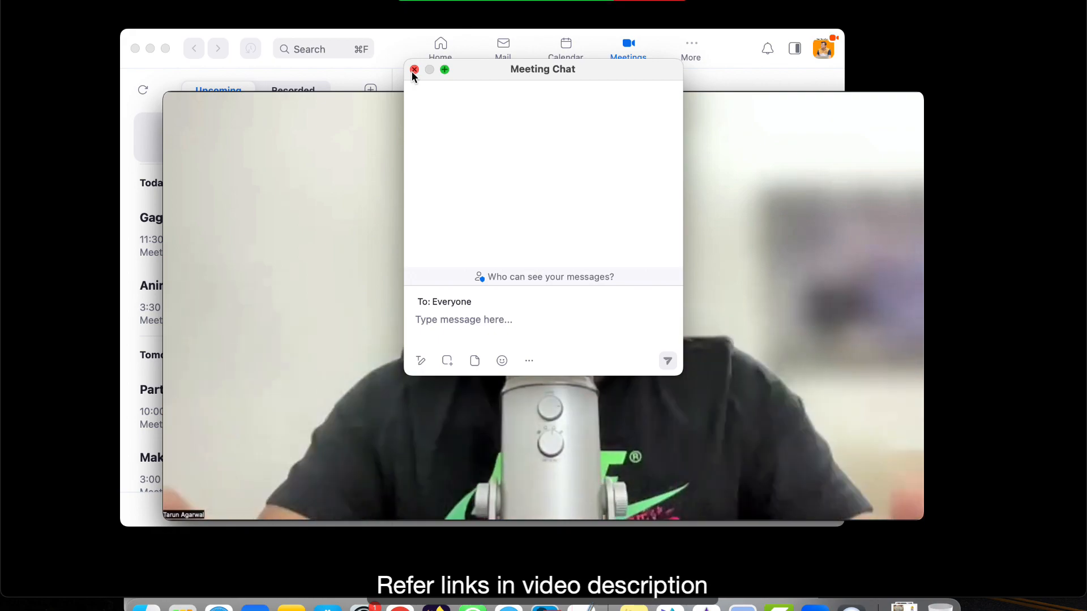
left_click(415, 70)
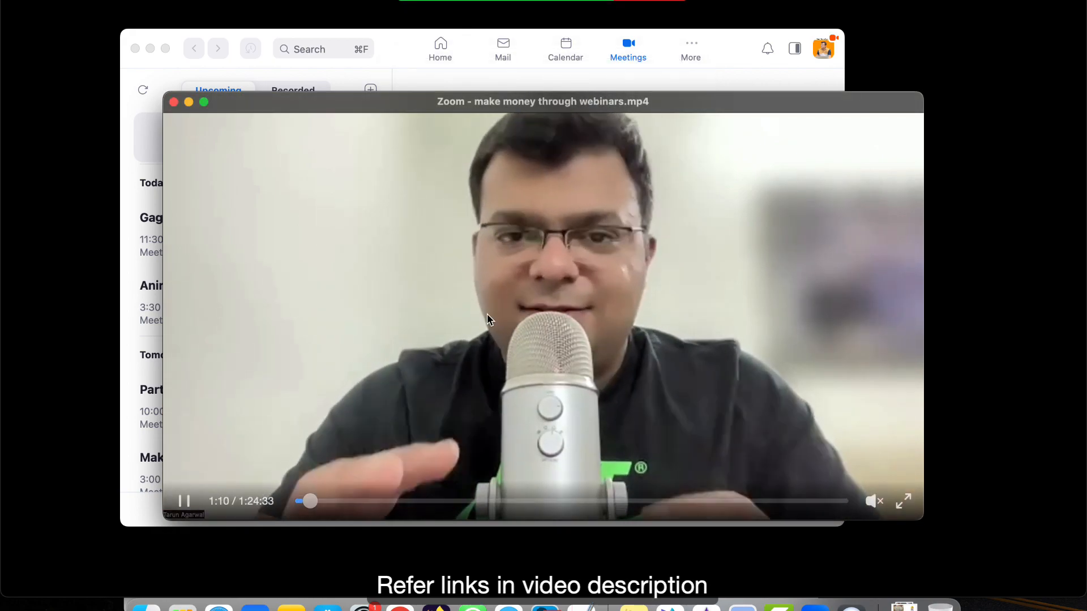
mouse_move(847, 273)
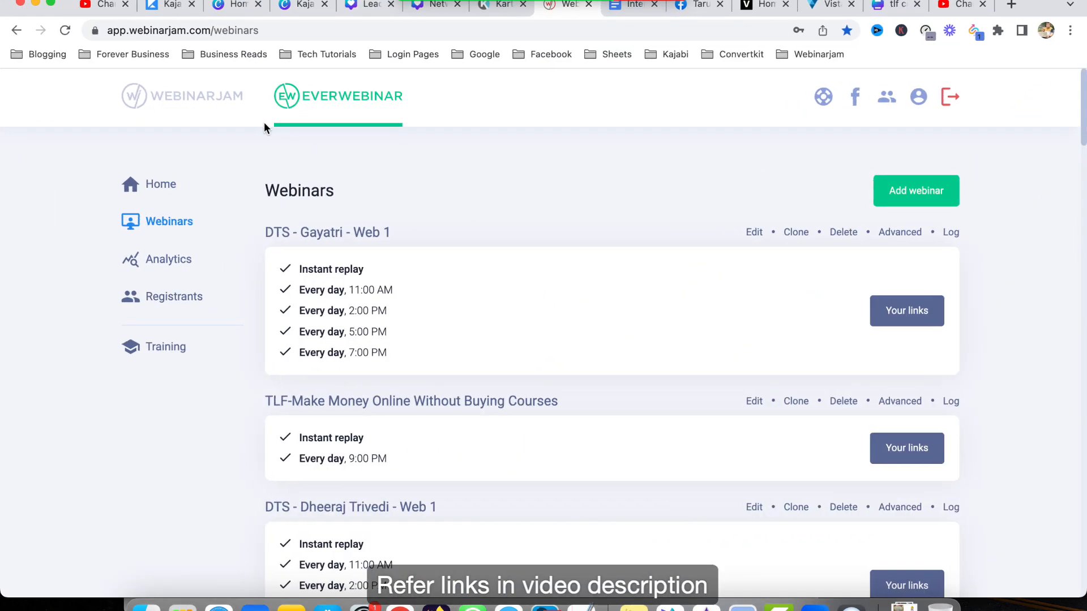
mouse_move(209, 106)
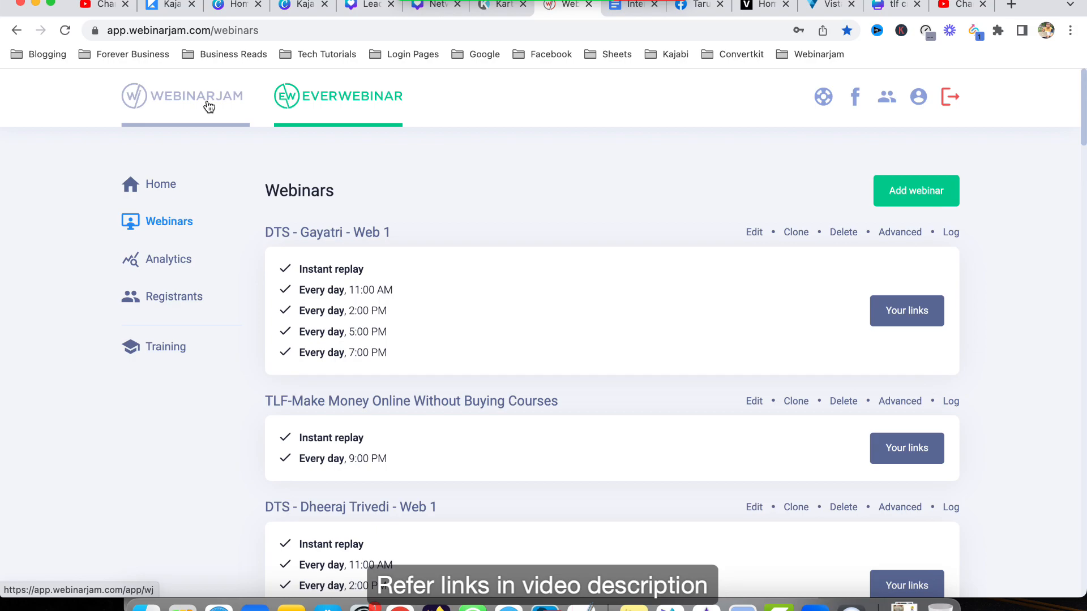
mouse_move(184, 108)
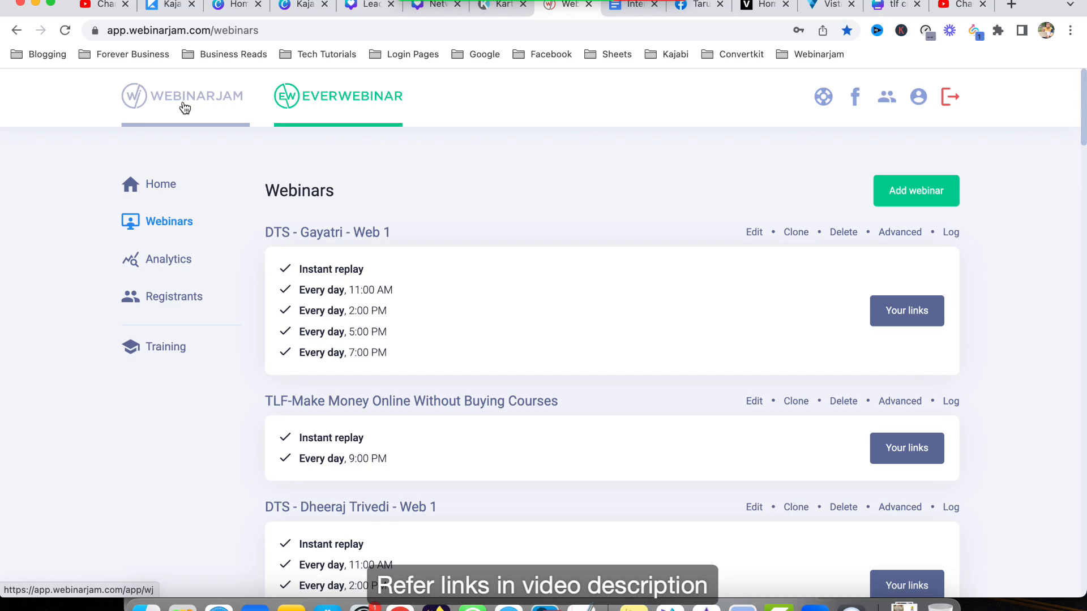
mouse_move(372, 173)
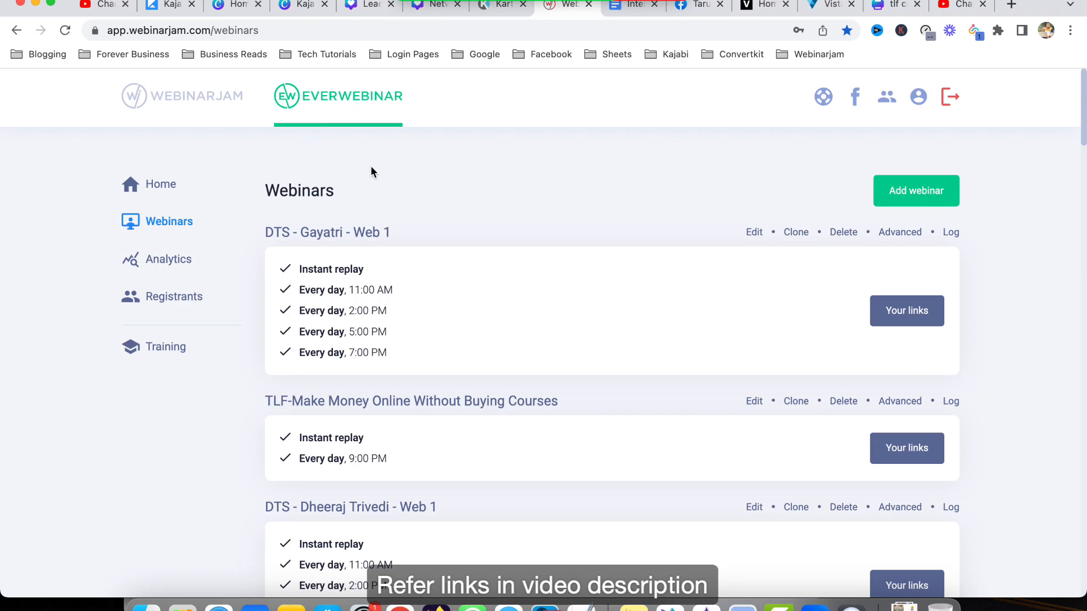
mouse_move(744, 246)
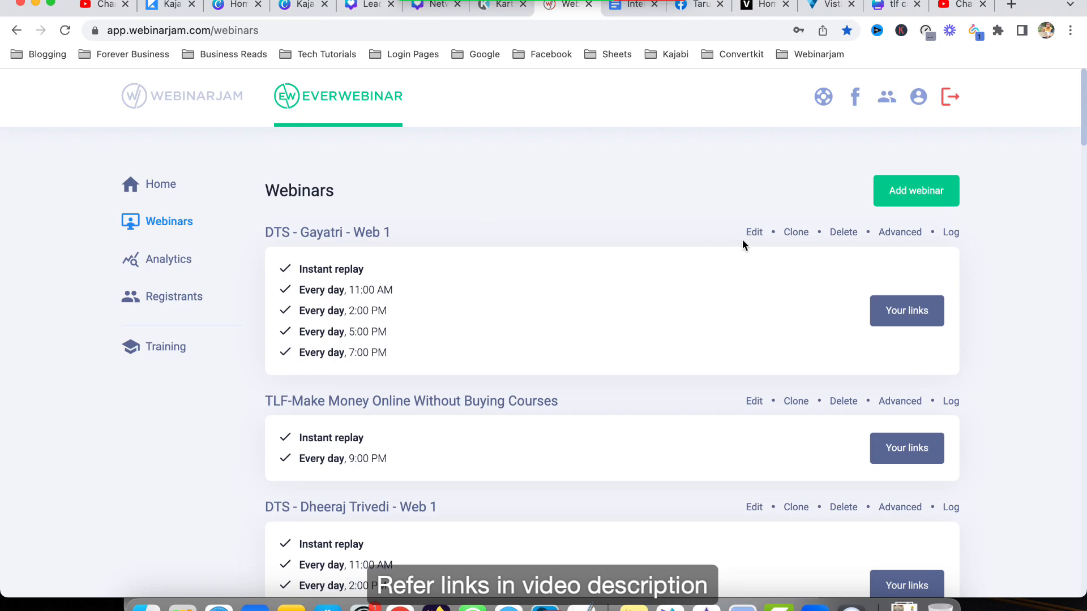
Open the DTS - Gayatri - Web 1 webinar for editing from the Webinars list.
left_click(754, 232)
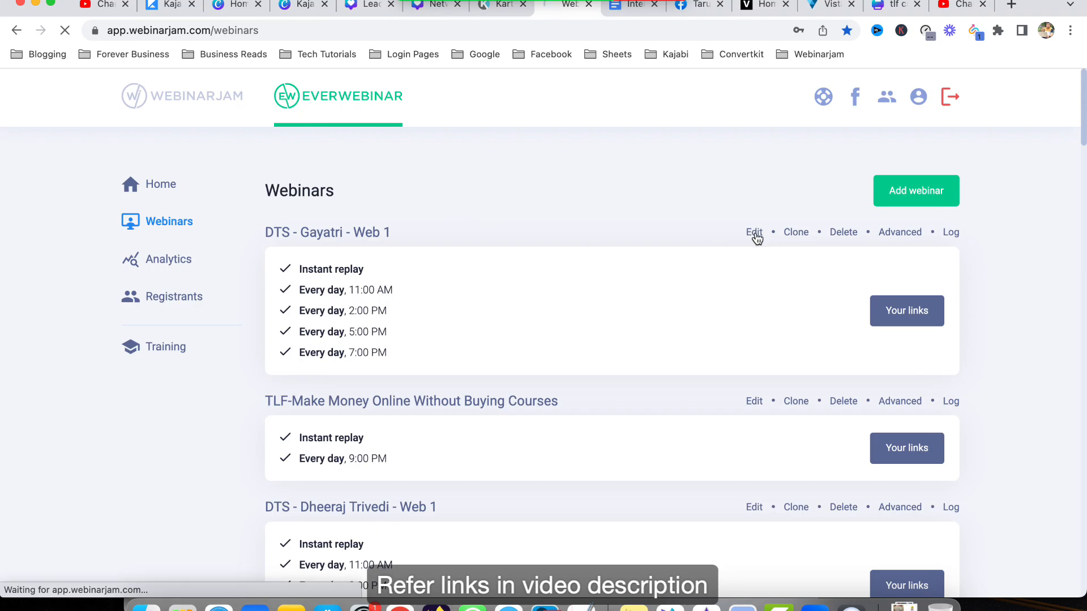
Review the source video, keeping the previous live session, and cancel without changes.
left_click(754, 232)
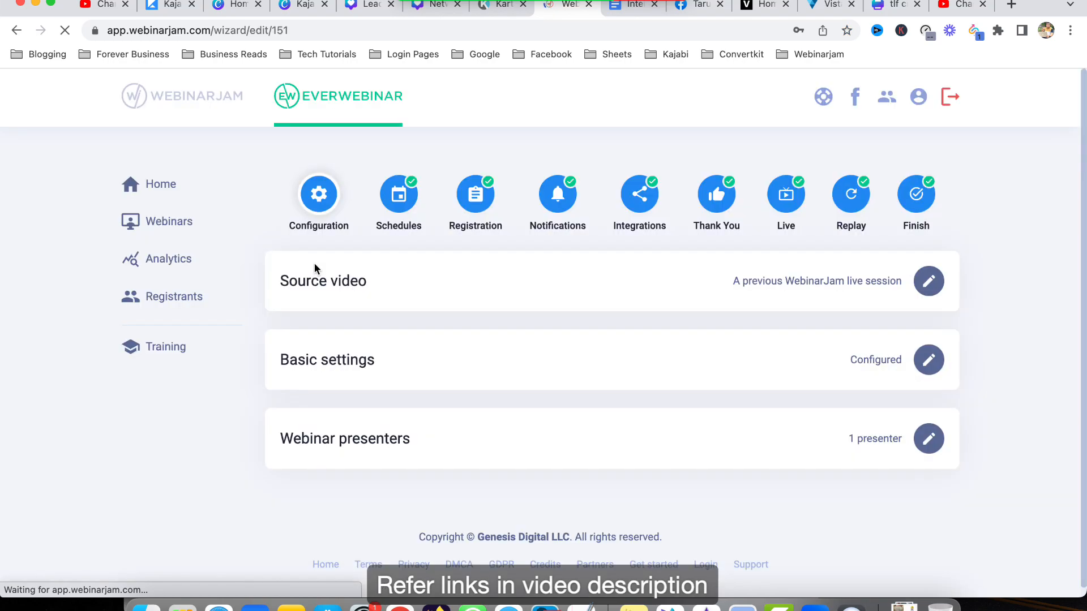
left_click(927, 281)
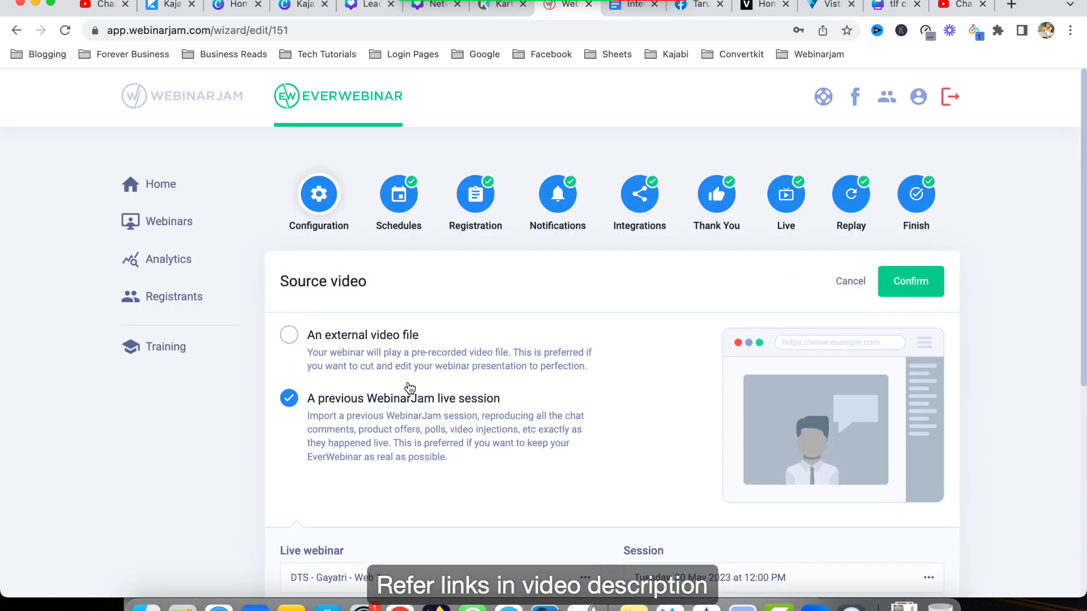
scroll("down", 3)
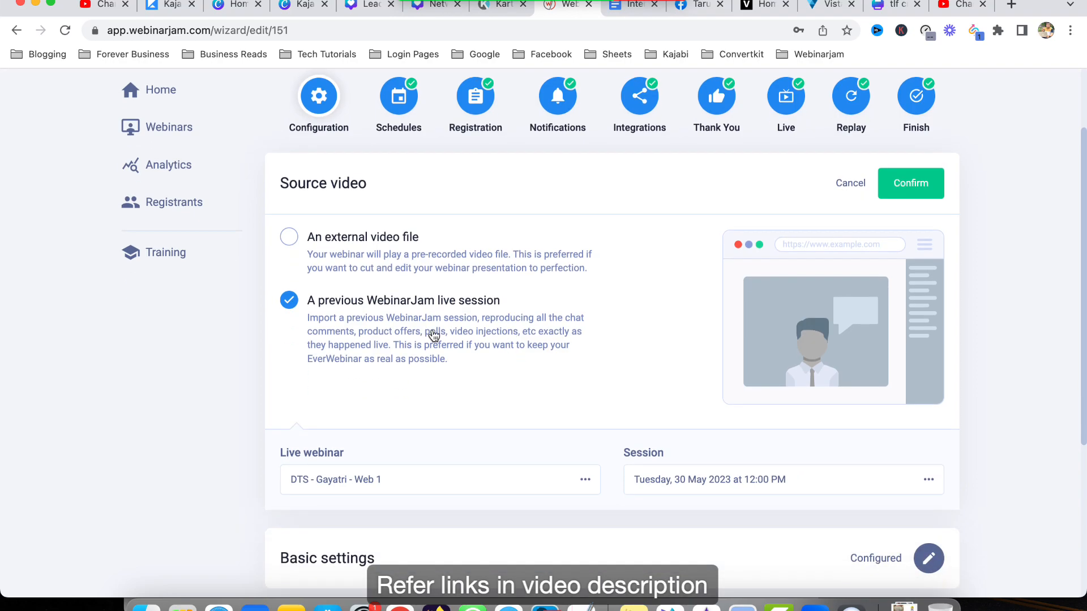
mouse_move(423, 482)
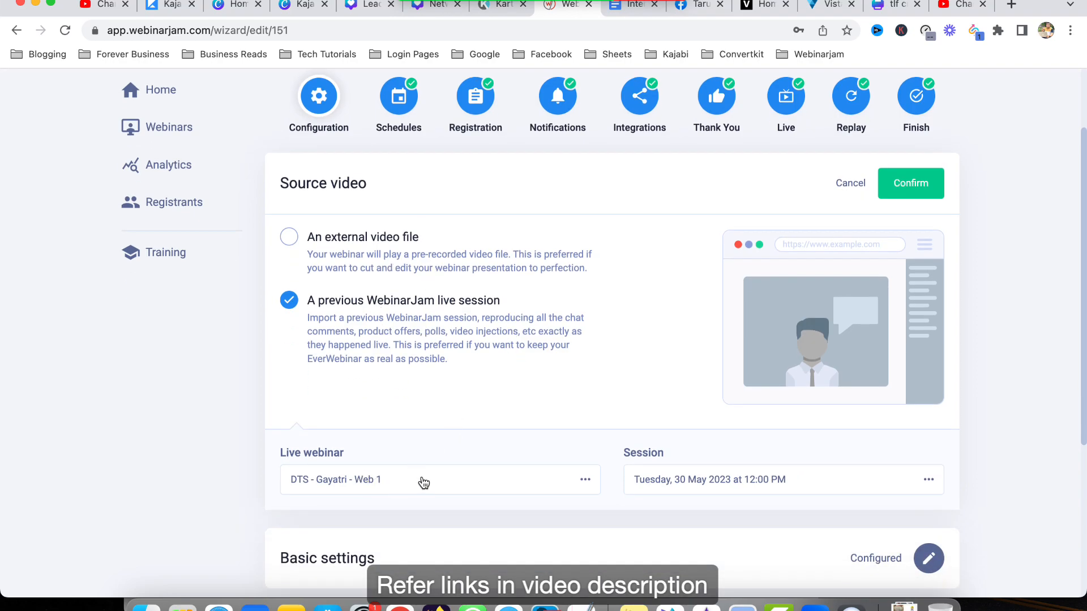
left_click(909, 183)
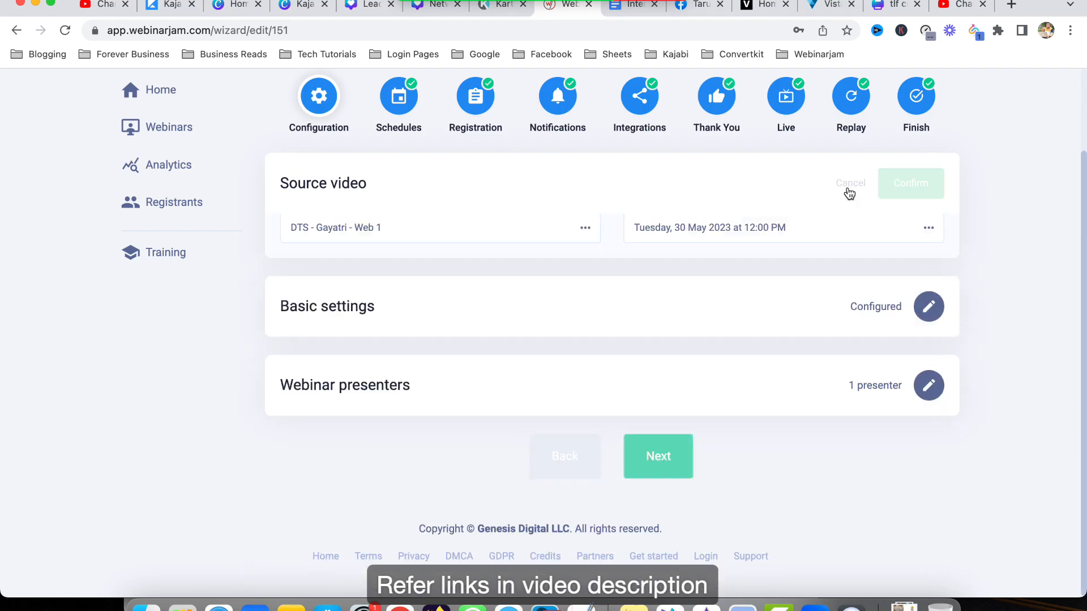
Review the four daily schedules and move to the Live room settings step.
left_click(850, 184)
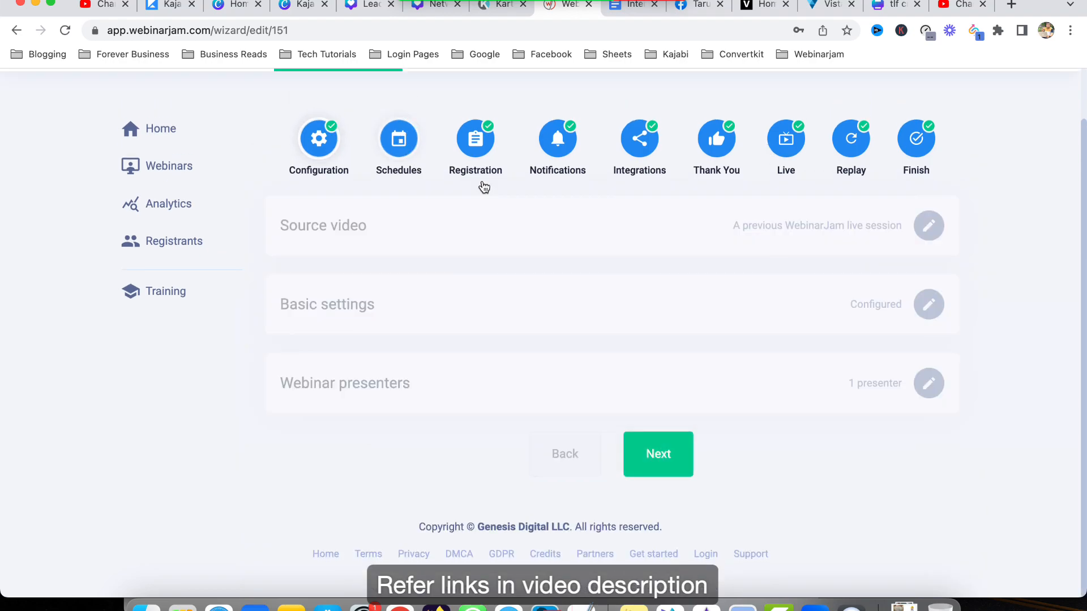
left_click(398, 137)
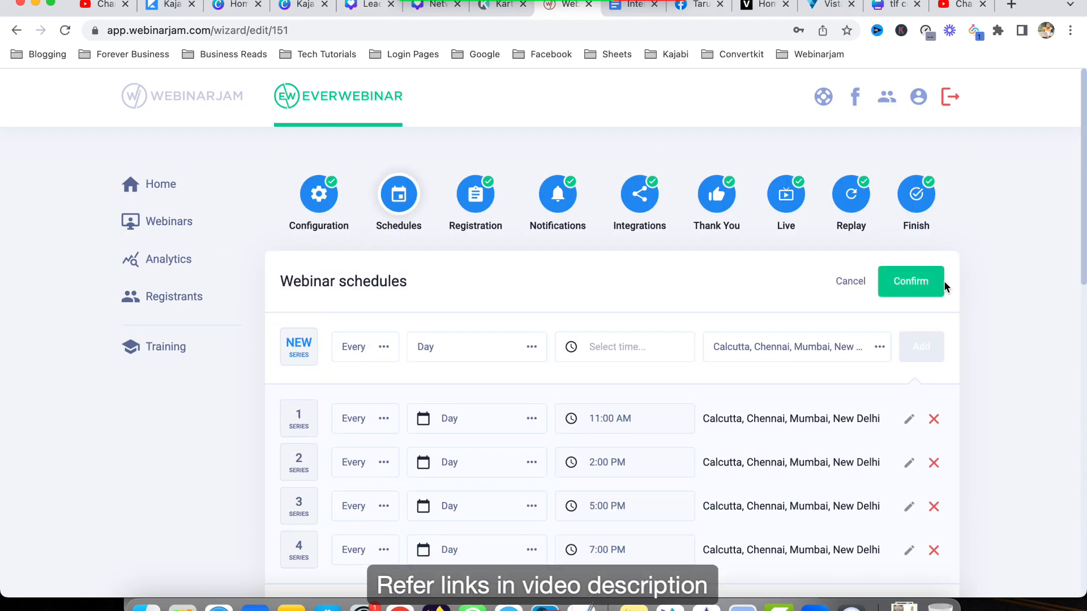
scroll("down", 3)
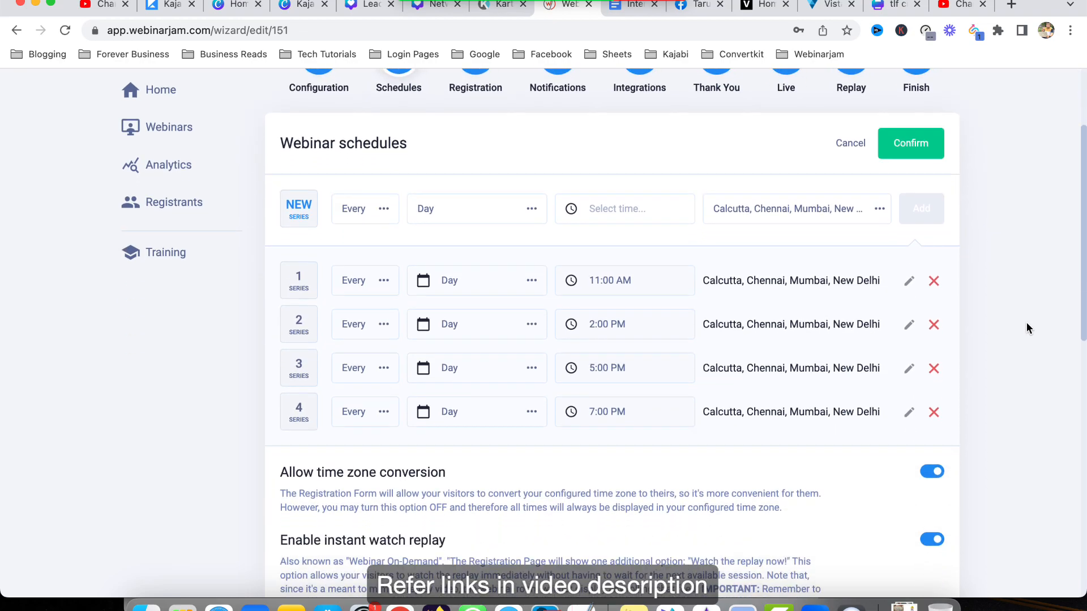
scroll("up", 3)
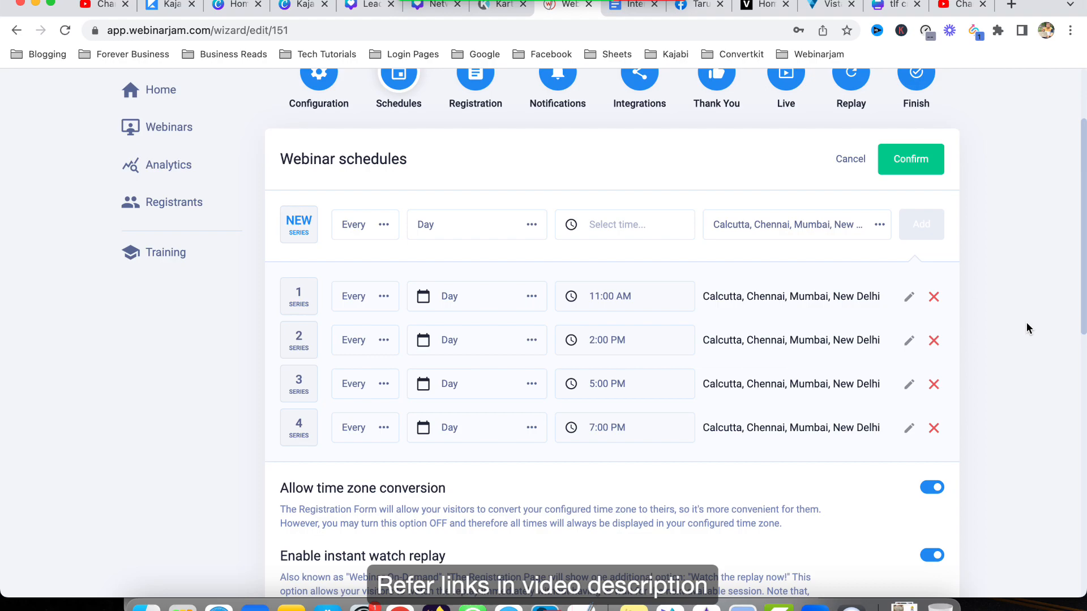
mouse_move(1029, 254)
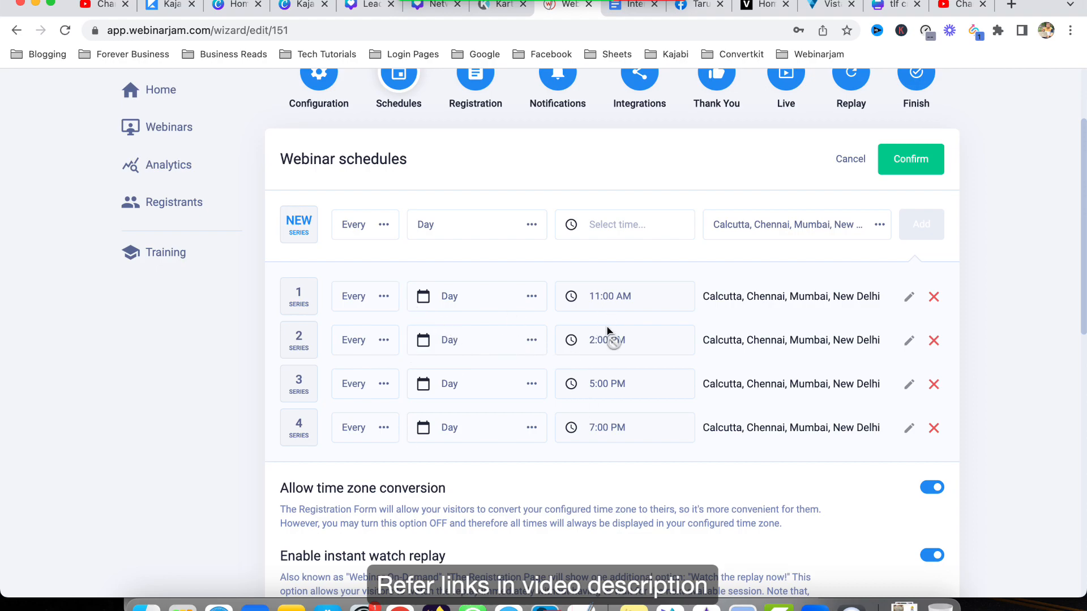
mouse_move(613, 458)
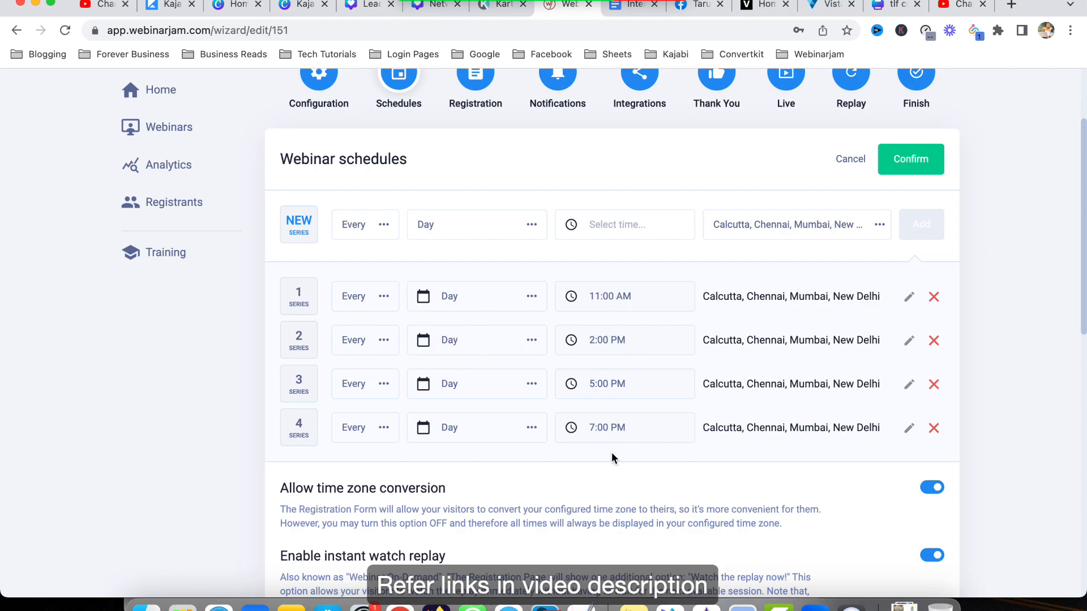
left_click(909, 159)
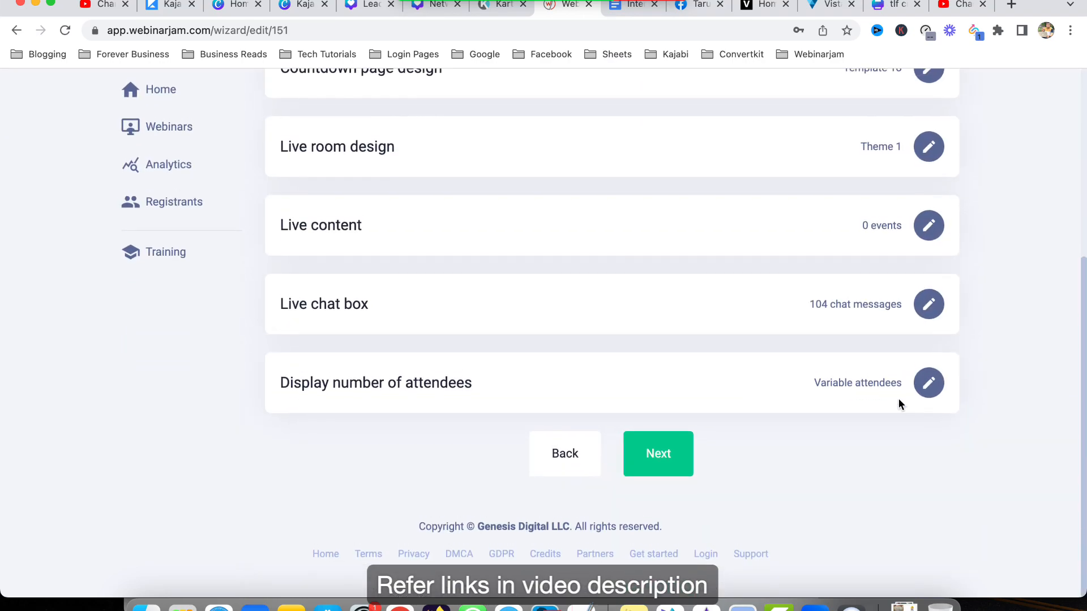
left_click(929, 383)
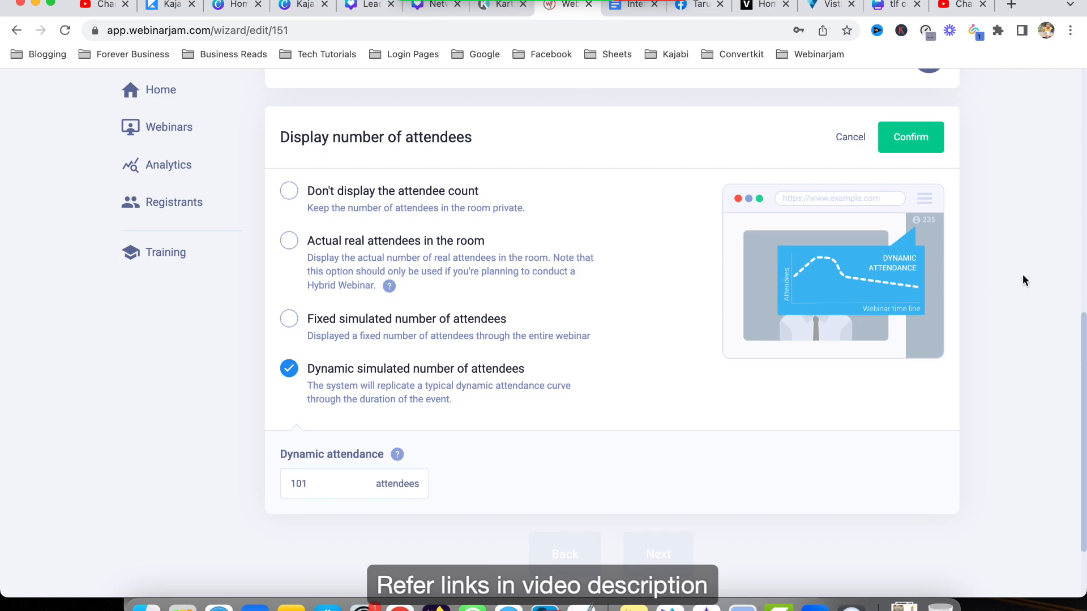
mouse_move(339, 514)
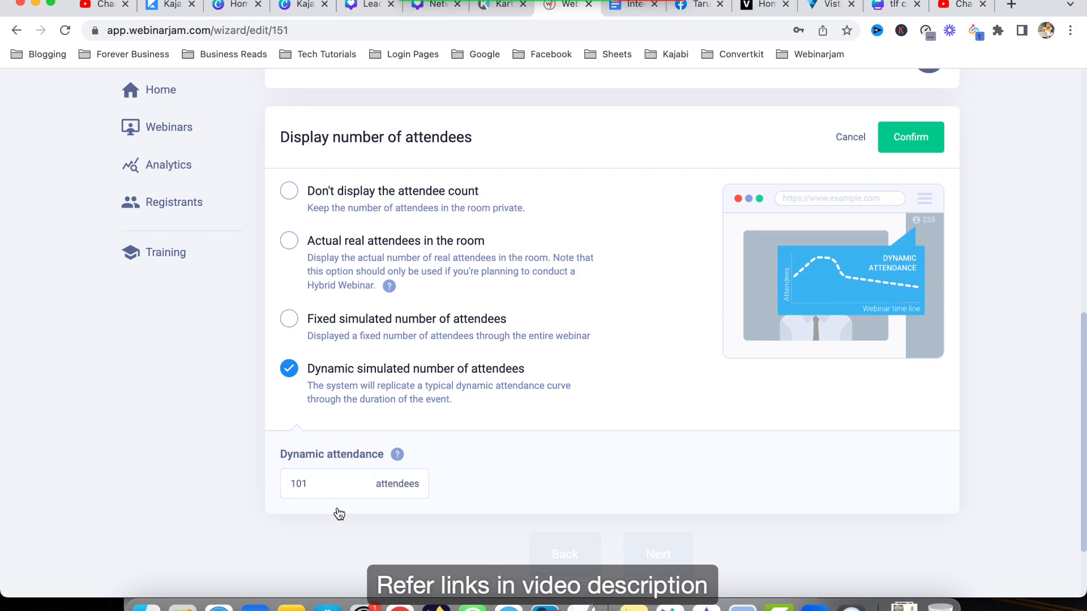
mouse_move(804, 291)
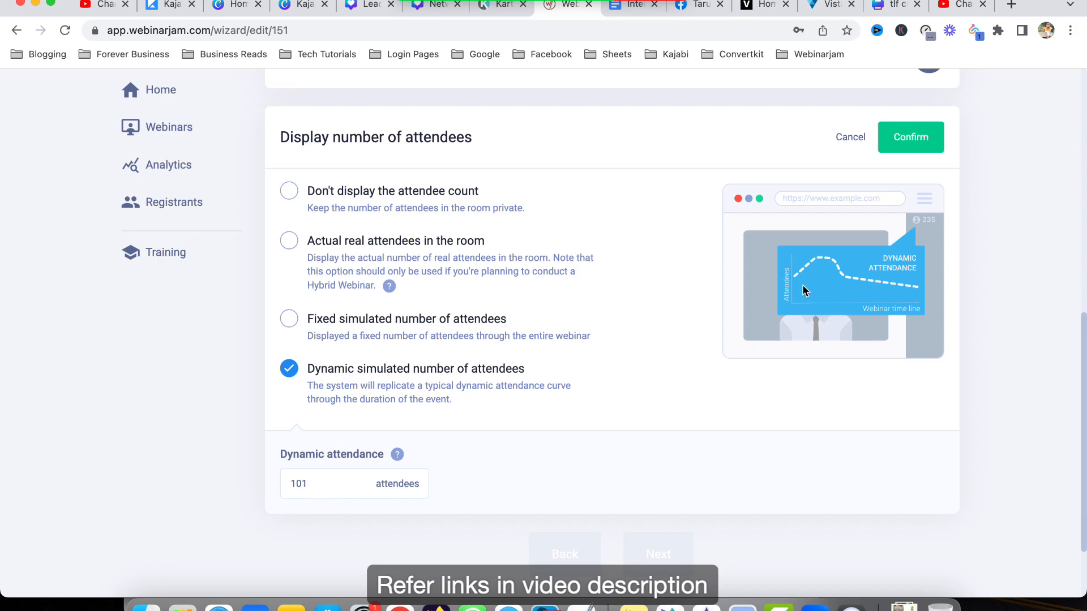
mouse_move(816, 275)
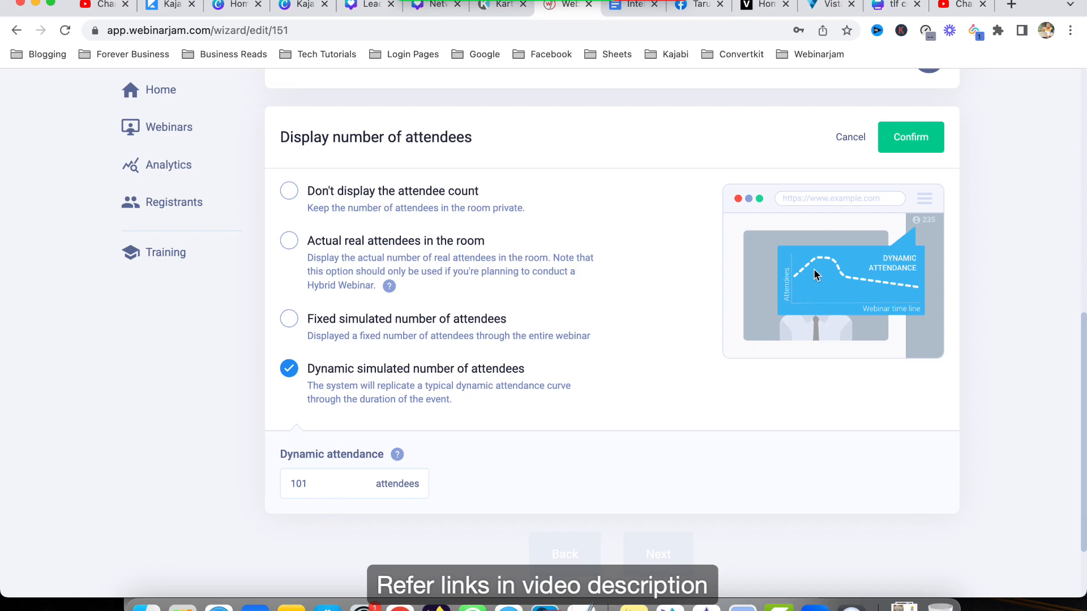
mouse_move(820, 271)
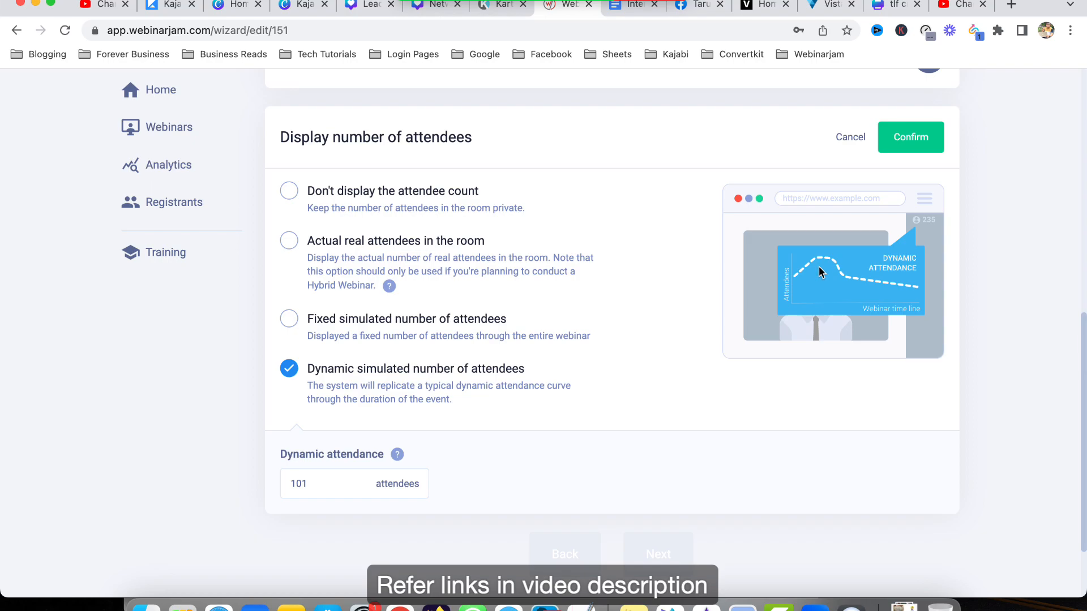
mouse_move(880, 277)
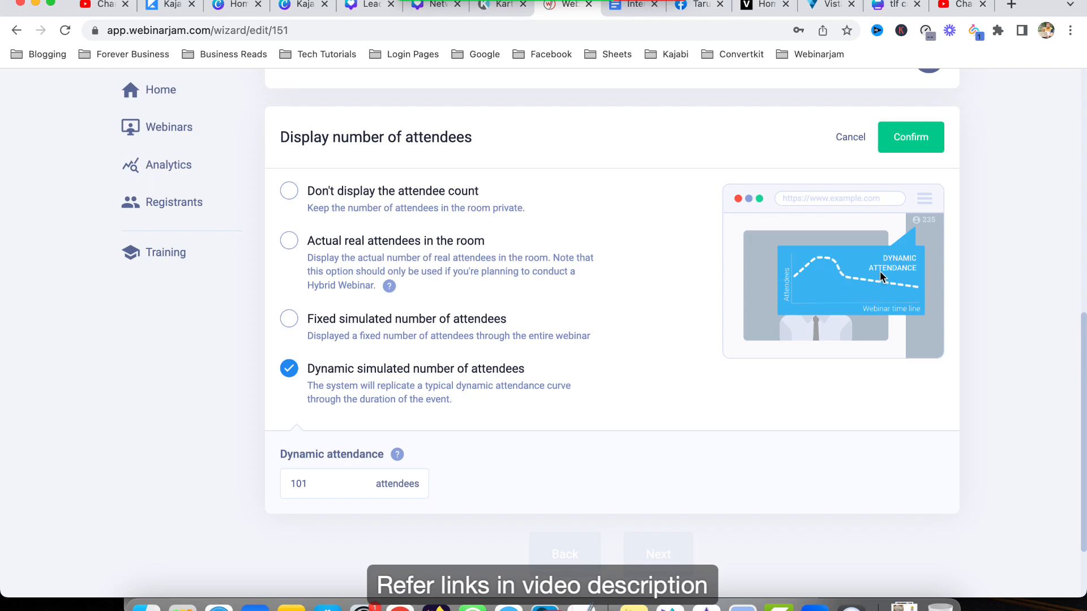
mouse_move(935, 294)
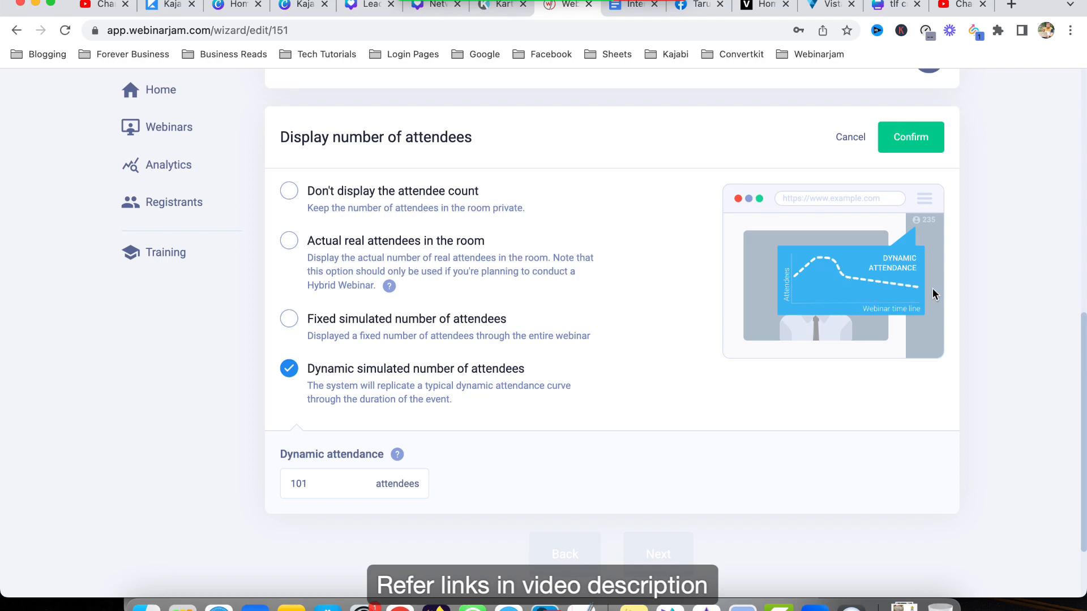
mouse_move(874, 234)
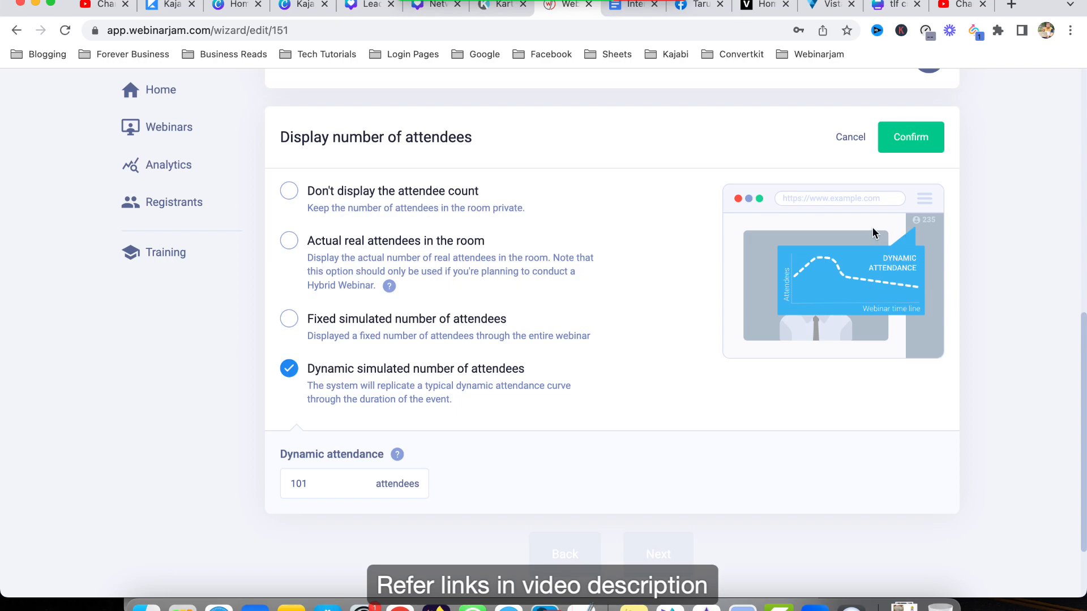
left_click(911, 137)
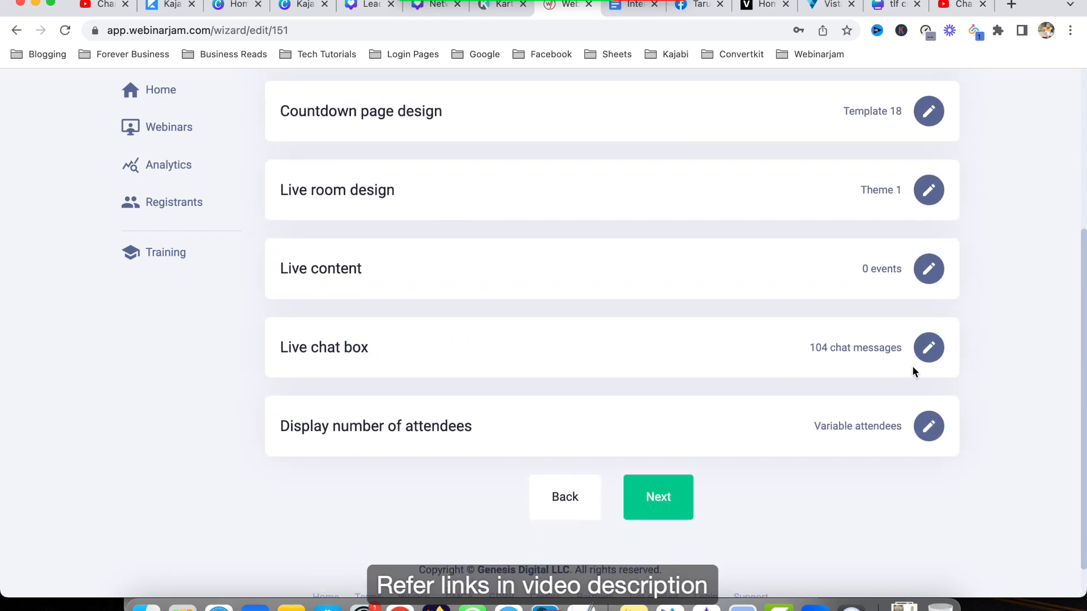
Scroll through the live chat box's 104 simulated messages without changes.
left_click(928, 347)
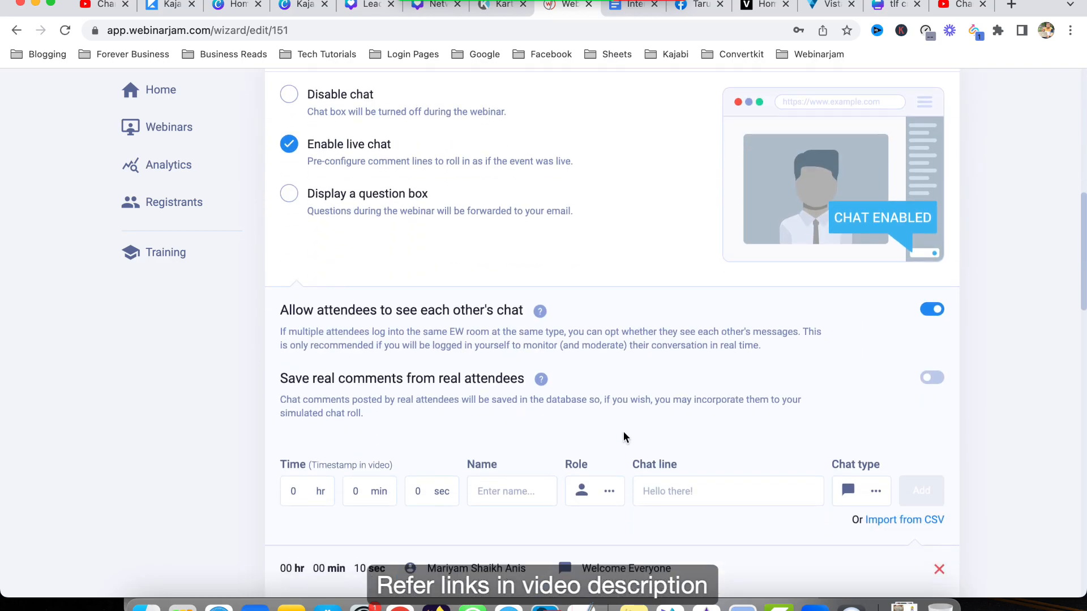
scroll("down", 3)
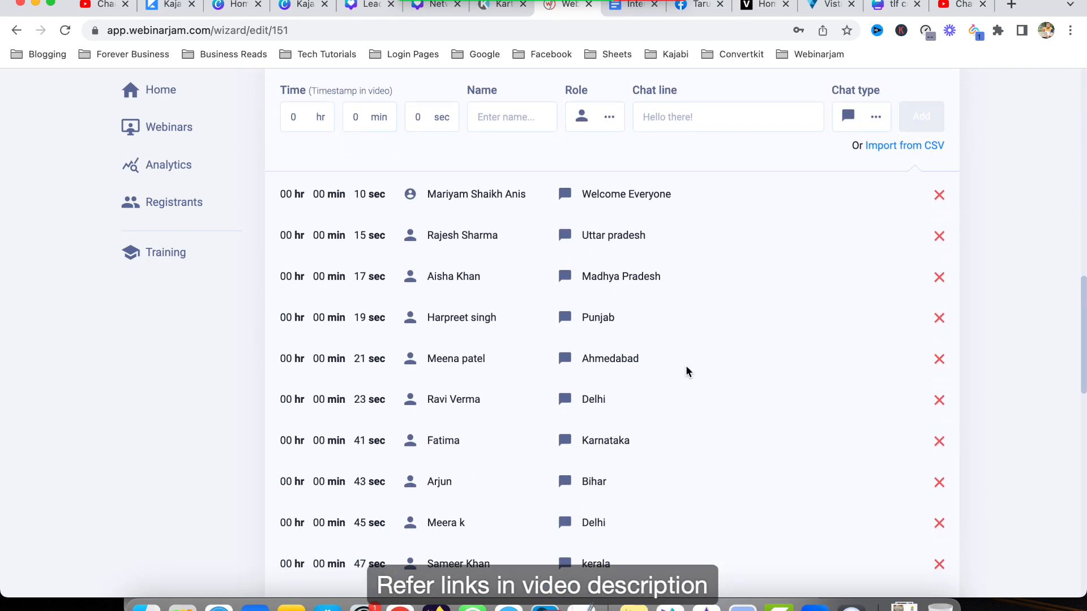
mouse_move(643, 219)
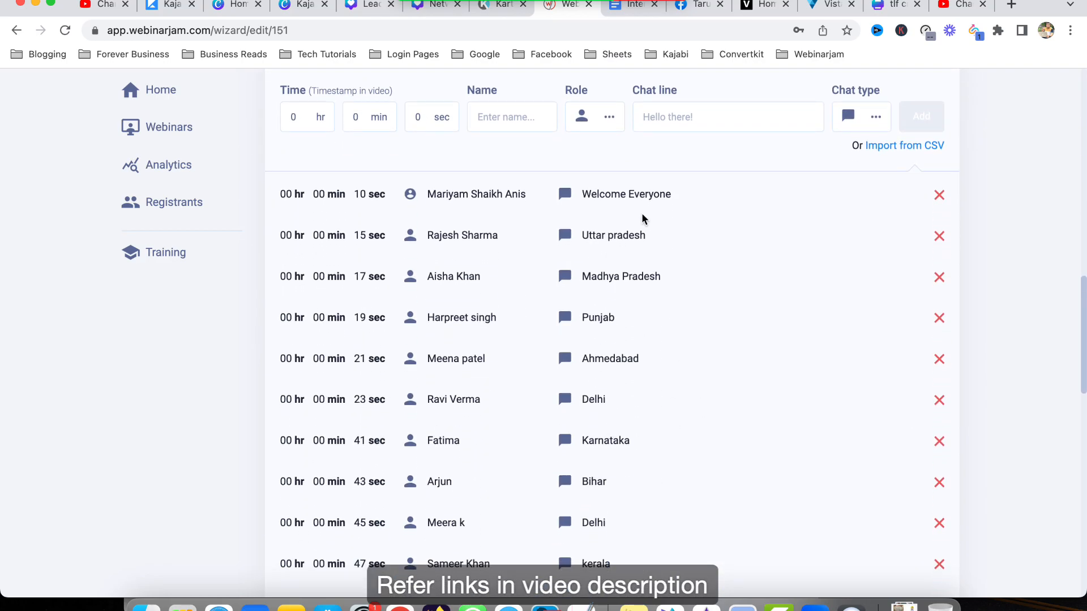
mouse_move(624, 405)
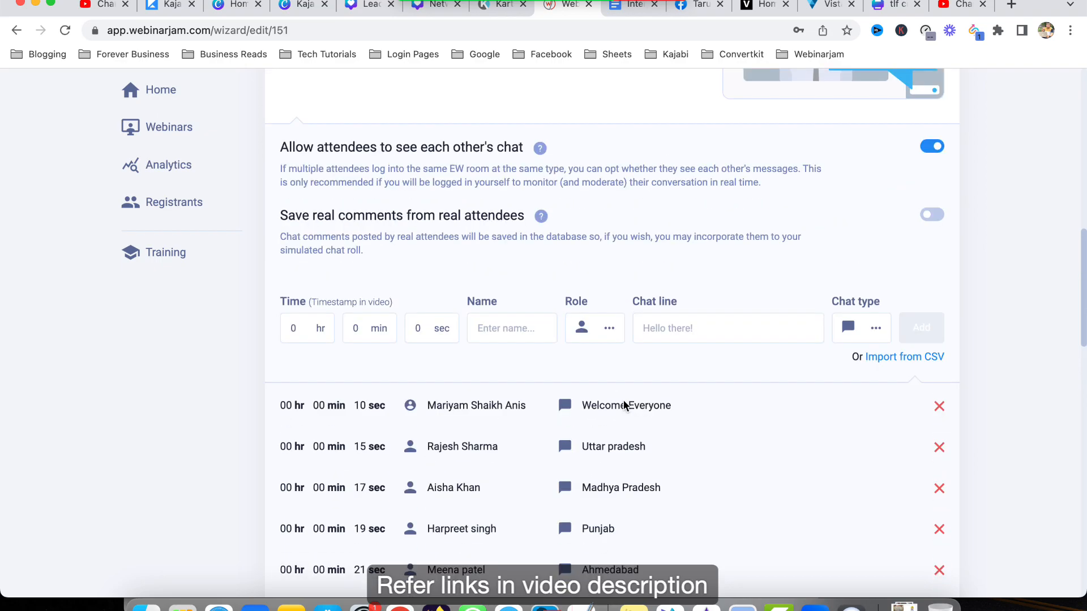
scroll("up", 3)
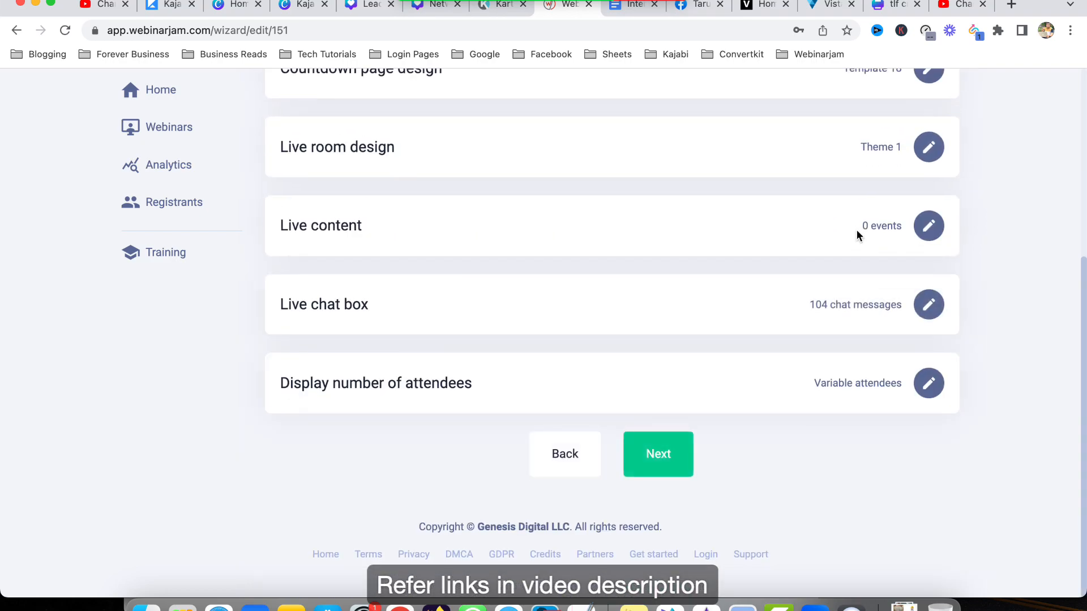
scroll("up", 3)
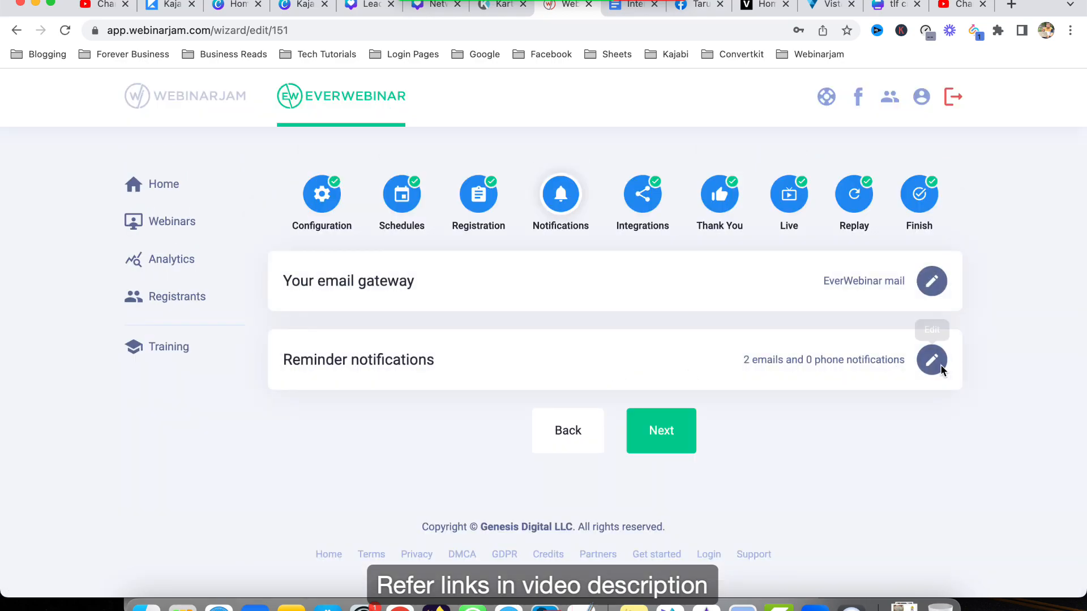
left_click(931, 360)
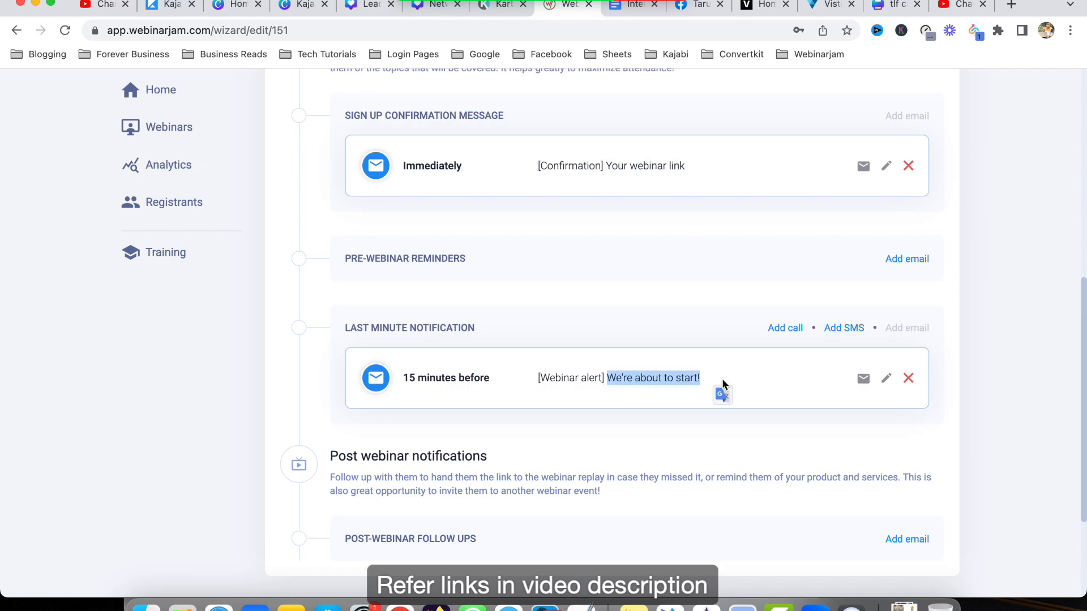
scroll("down", 3)
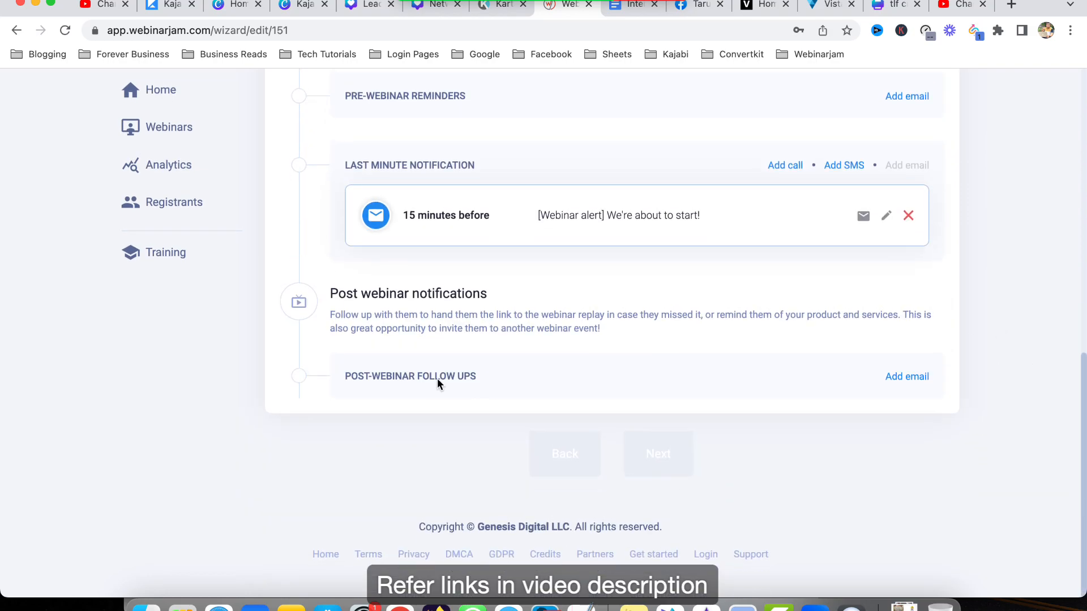
scroll("up", 3)
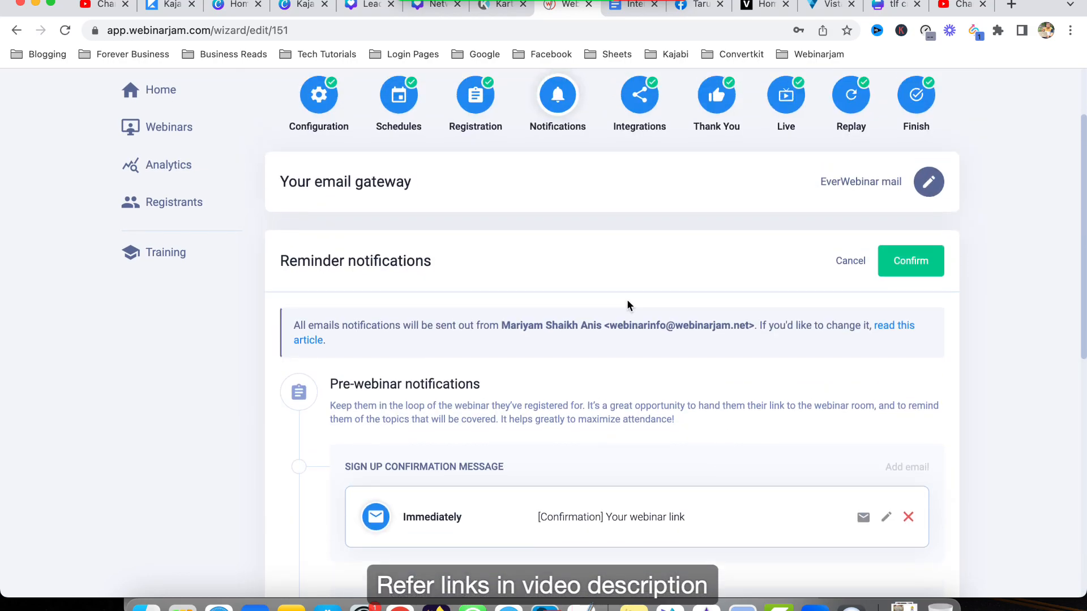
left_click(910, 260)
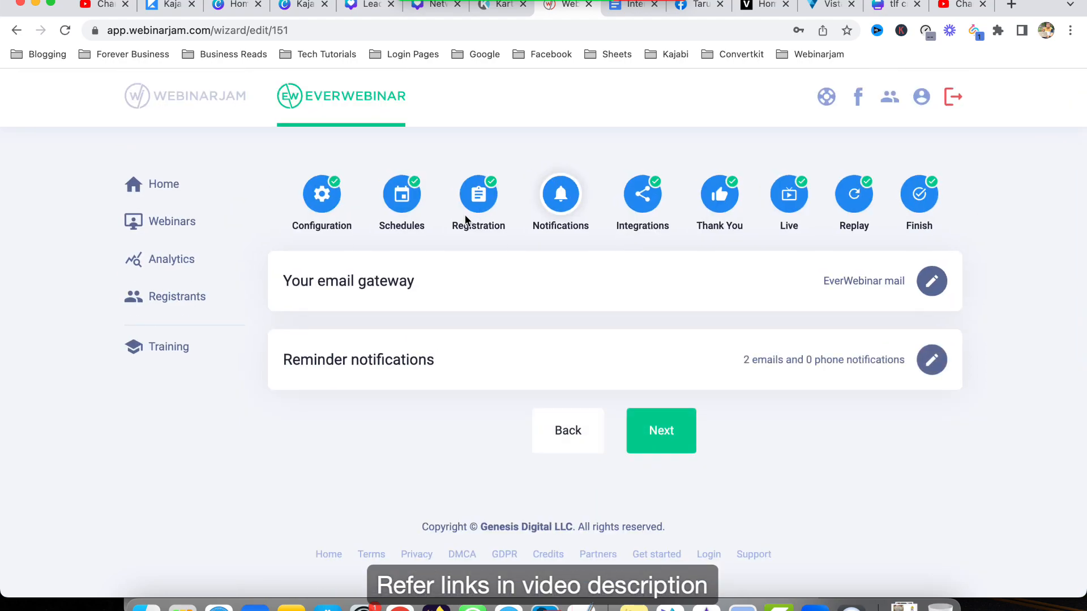
Review the registration page design templates, keeping Template 26.
left_click(478, 194)
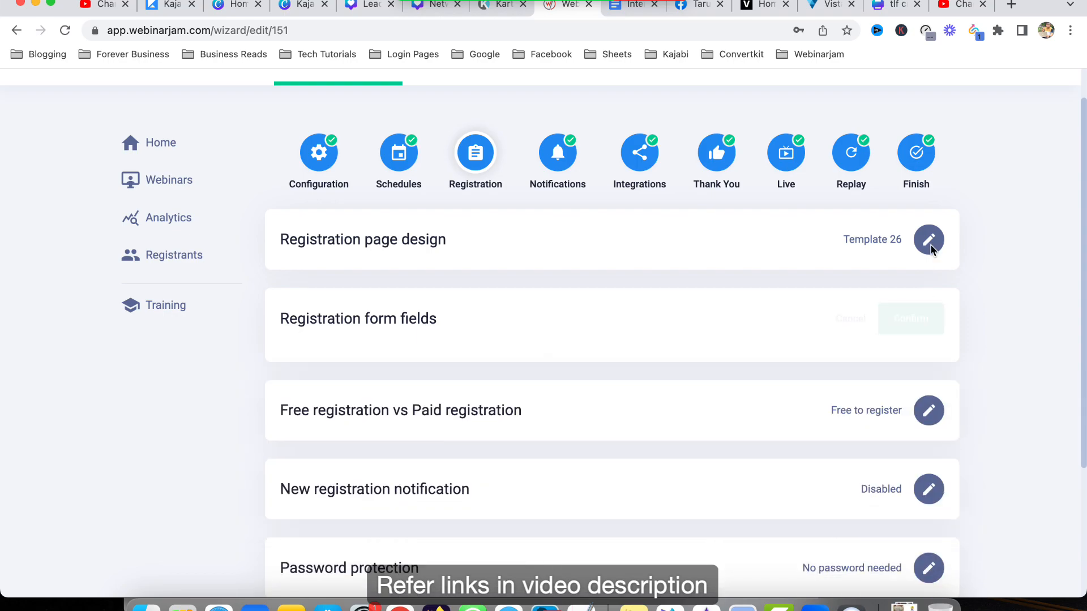
left_click(929, 240)
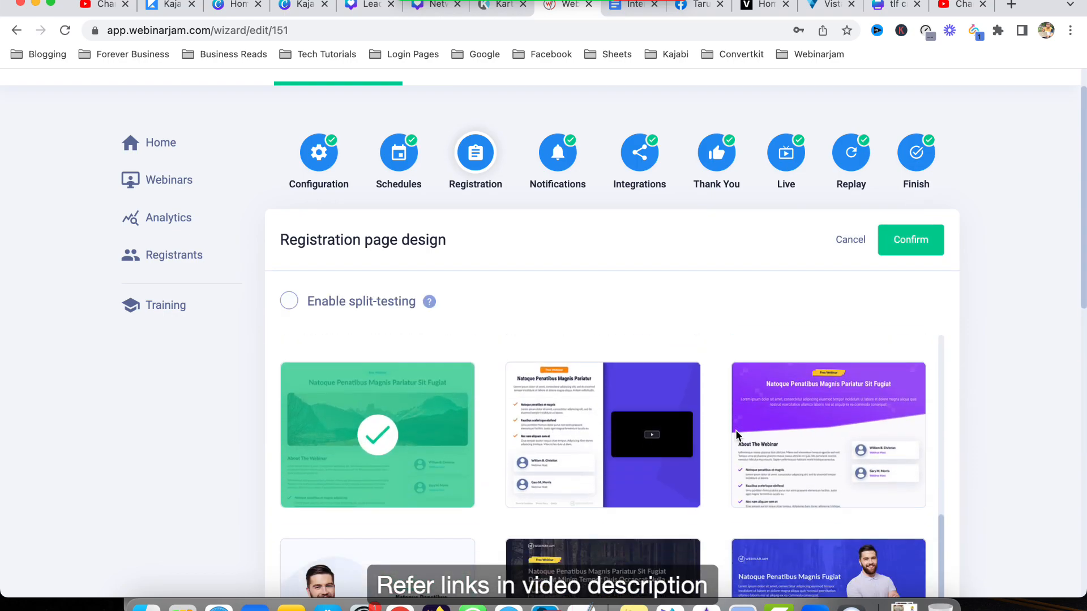
scroll("down", 3)
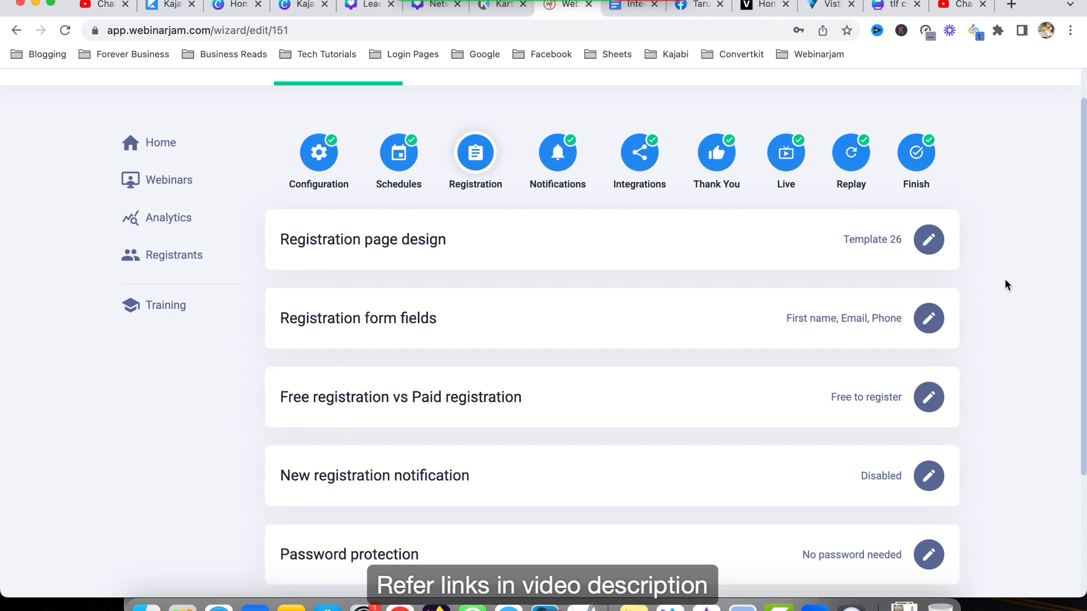
mouse_move(1003, 289)
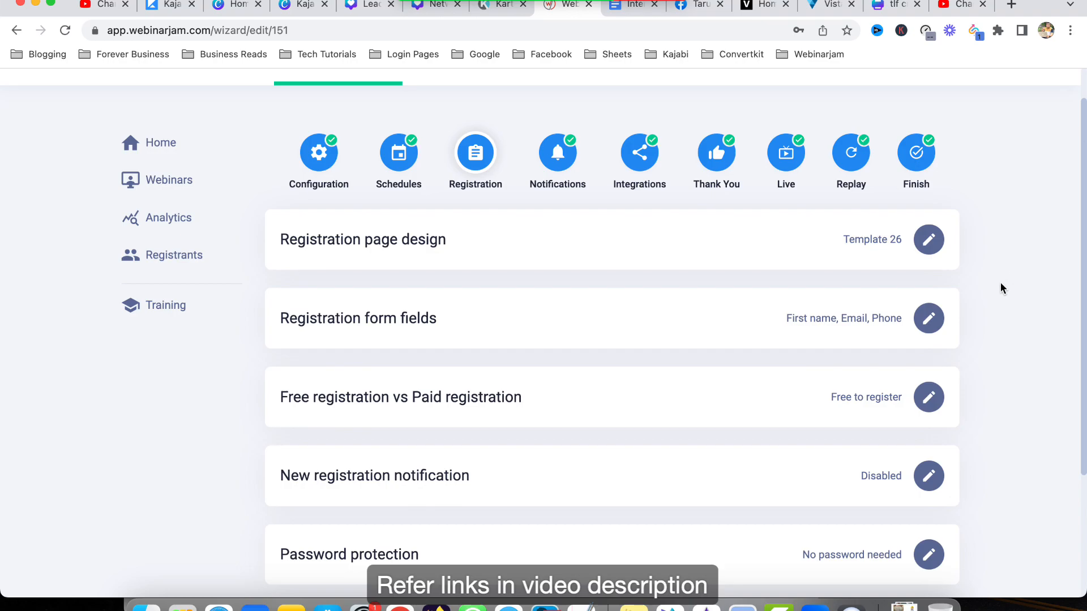
mouse_move(856, 78)
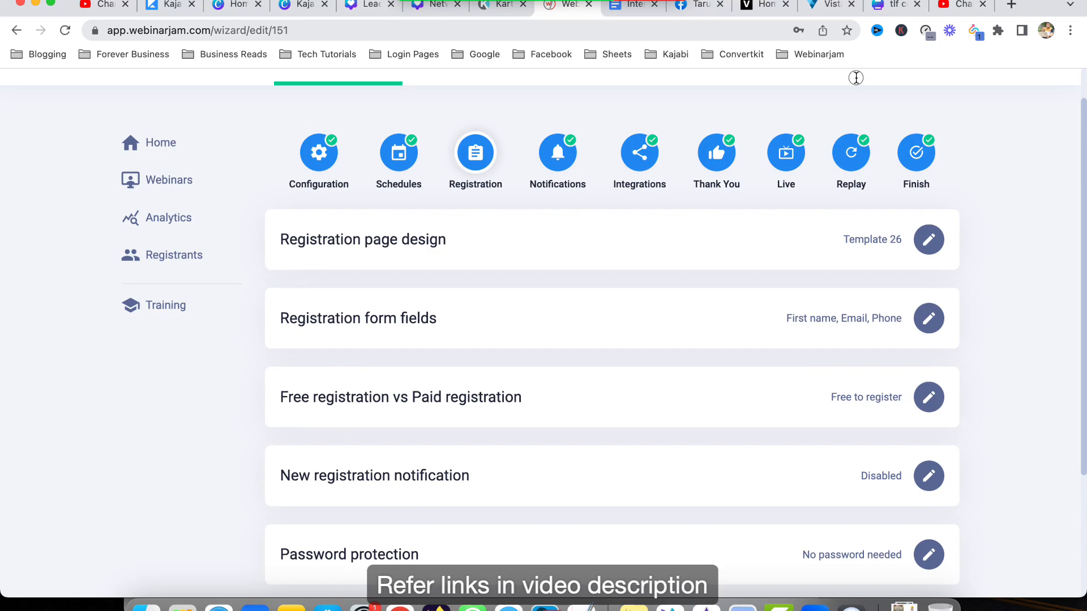
mouse_move(995, 117)
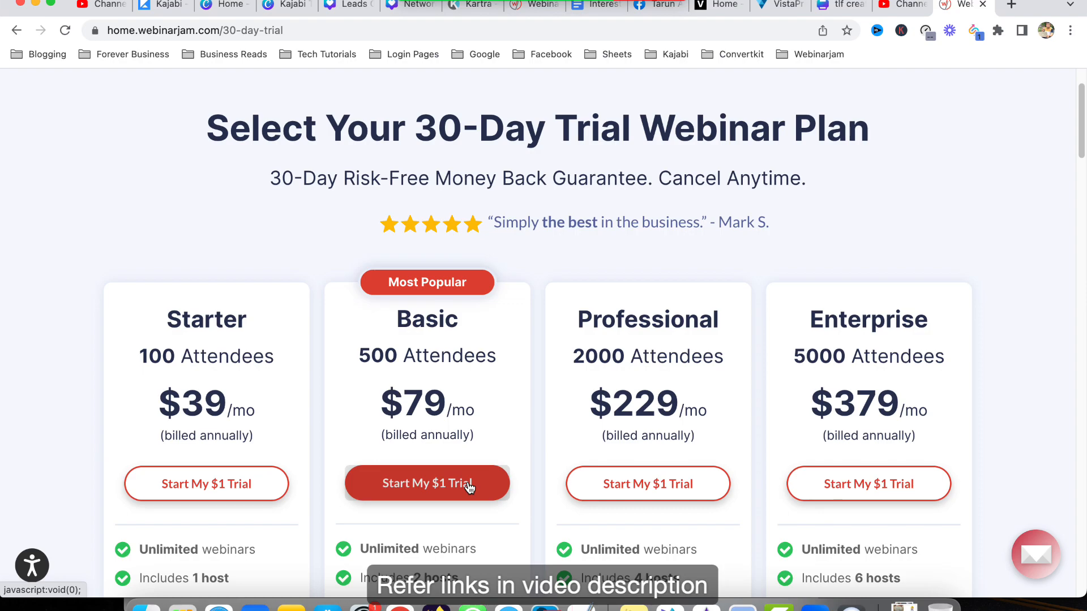
Scroll the Starter, Basic, Professional and Enterprise plan cards and feature lists.
scroll("down", 3)
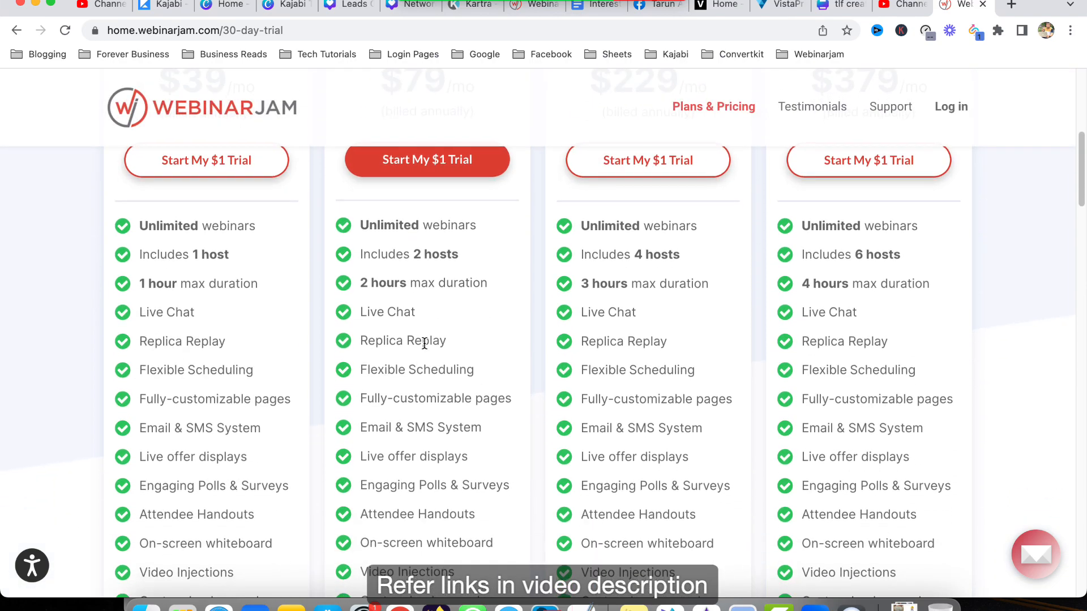
mouse_move(456, 354)
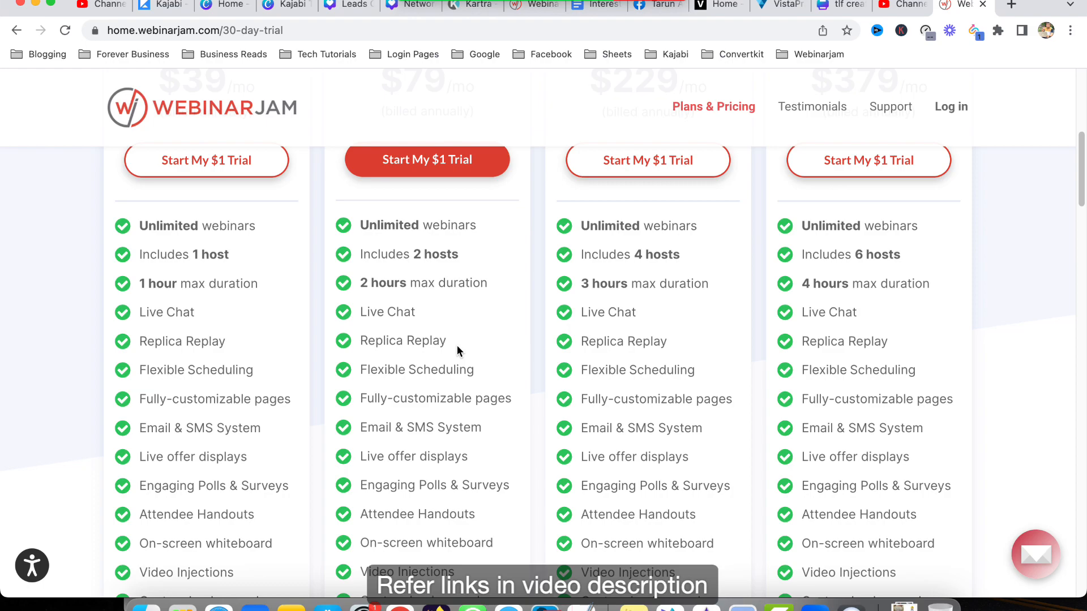
mouse_move(447, 366)
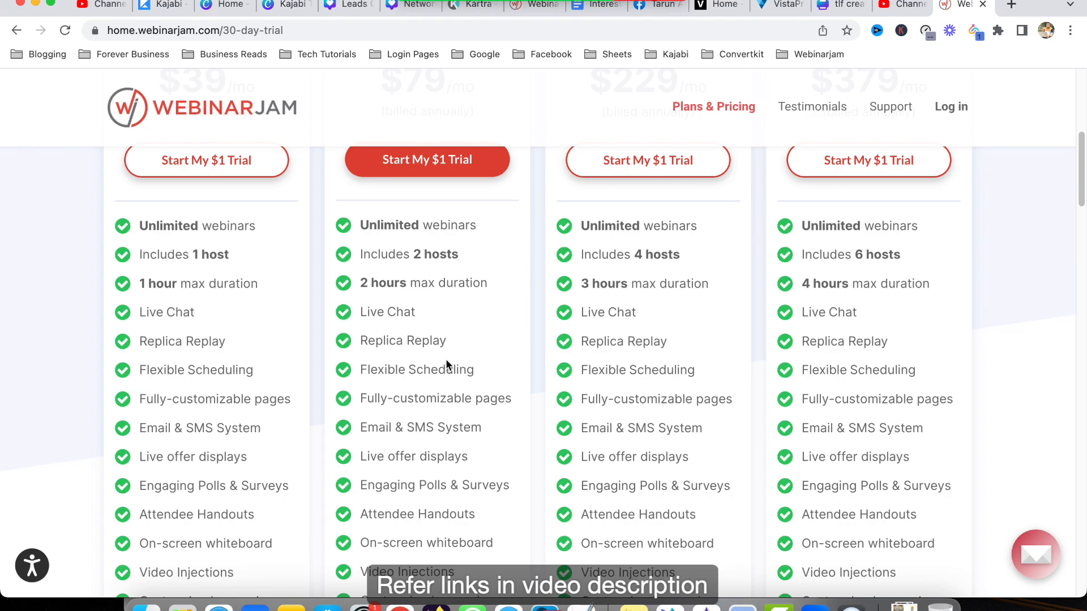
scroll("down", 3)
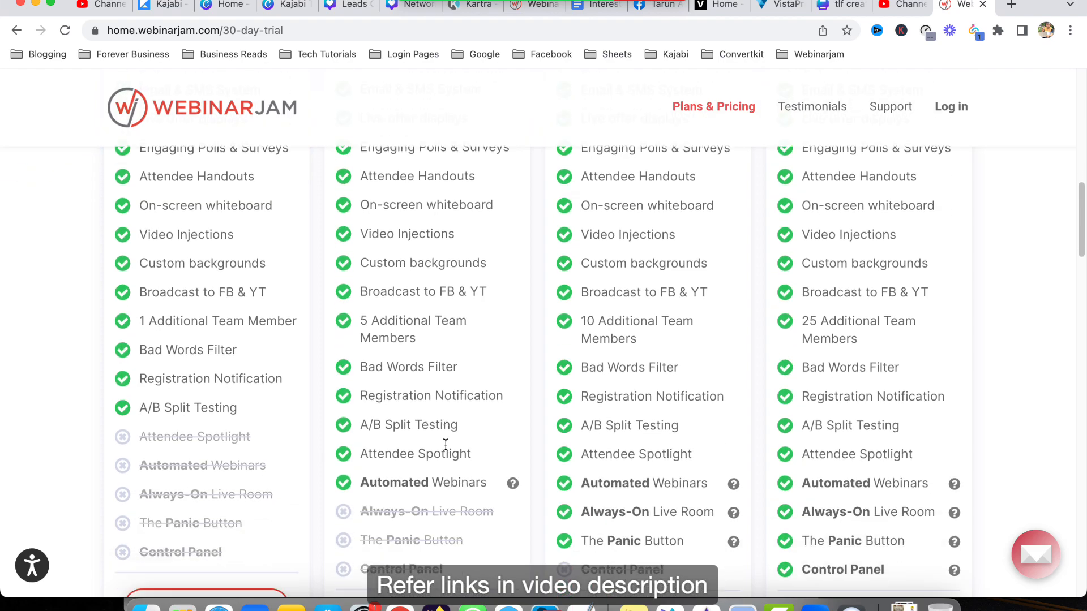
scroll("up", 3)
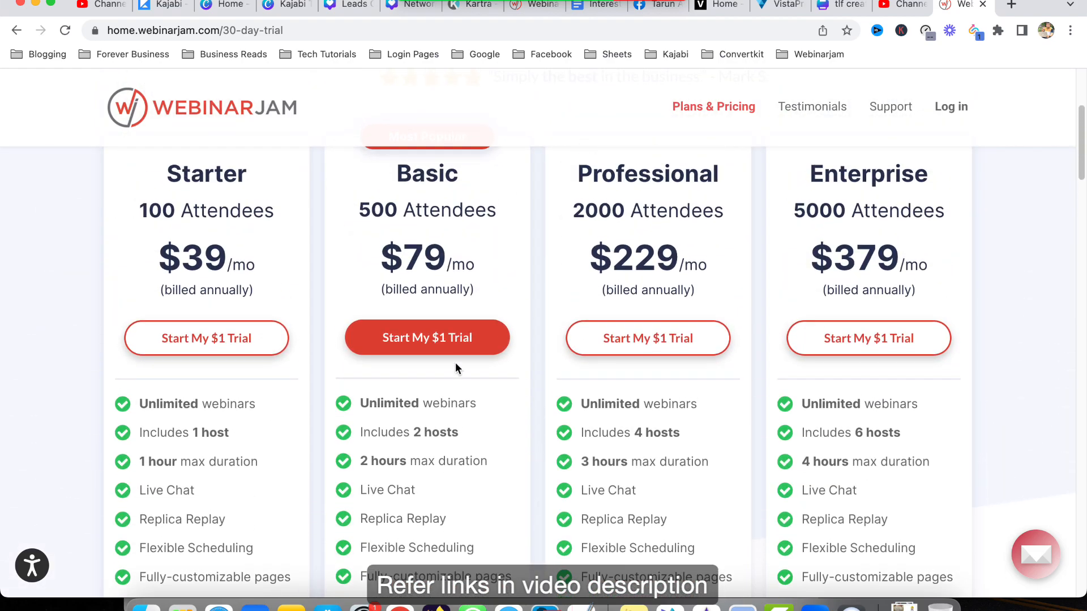
mouse_move(1005, 299)
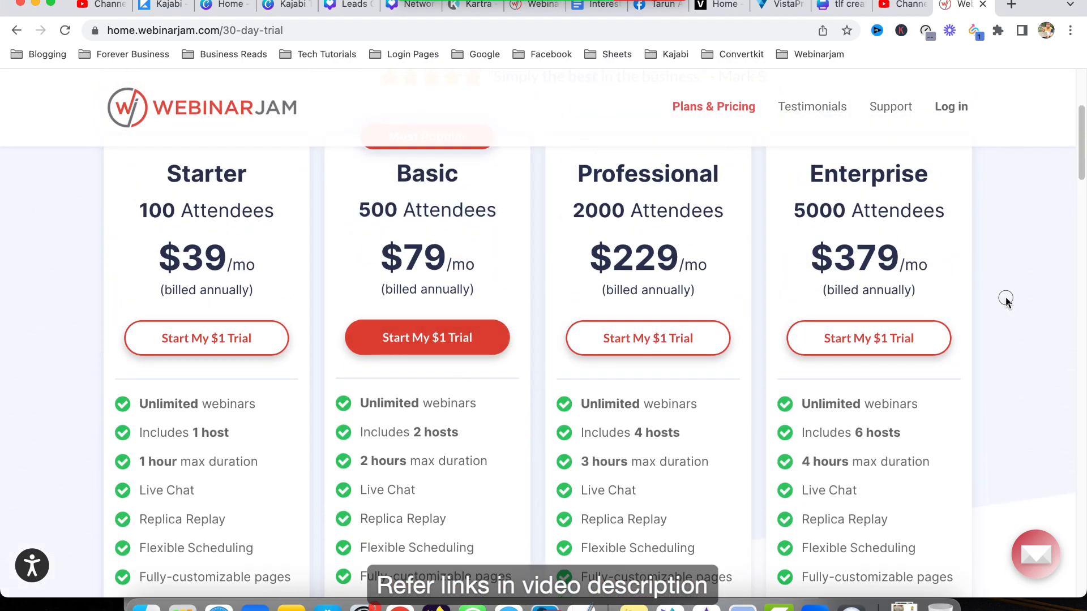
scroll("up", 3)
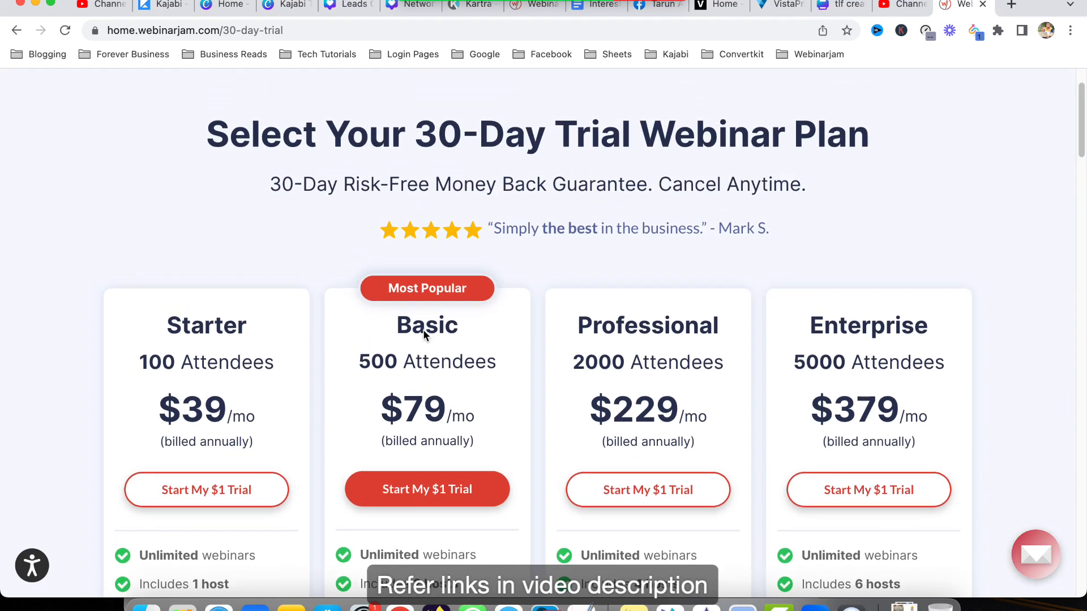
scroll("up", 3)
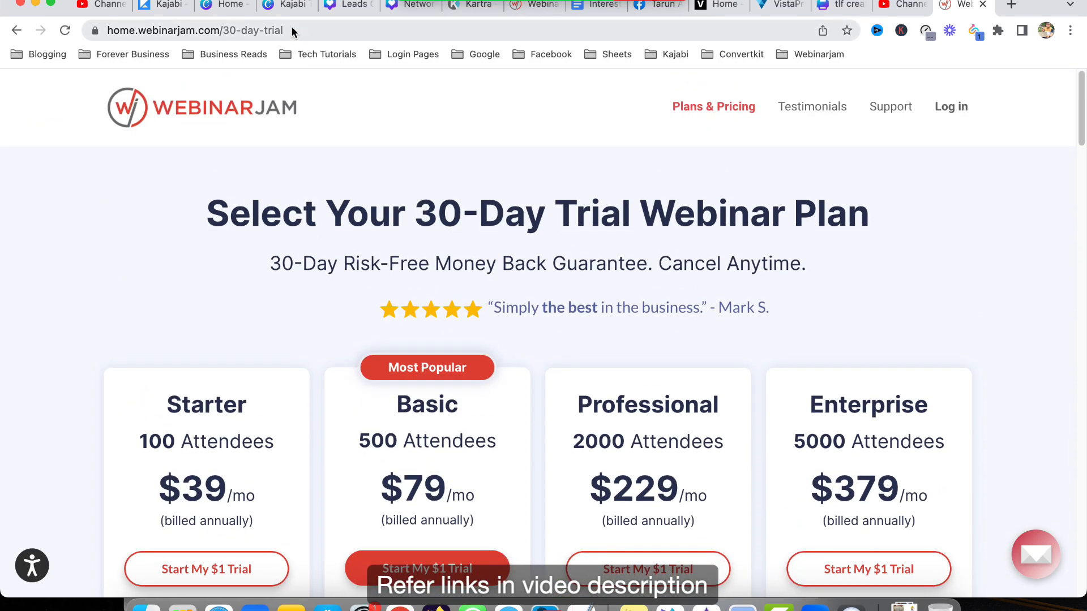
mouse_move(300, 44)
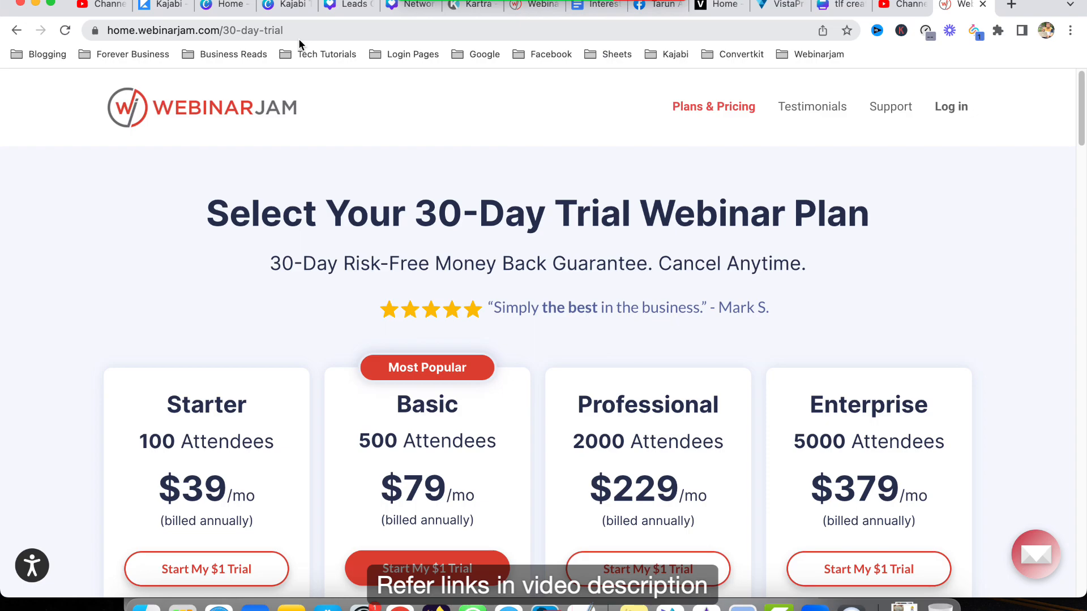
mouse_move(732, 182)
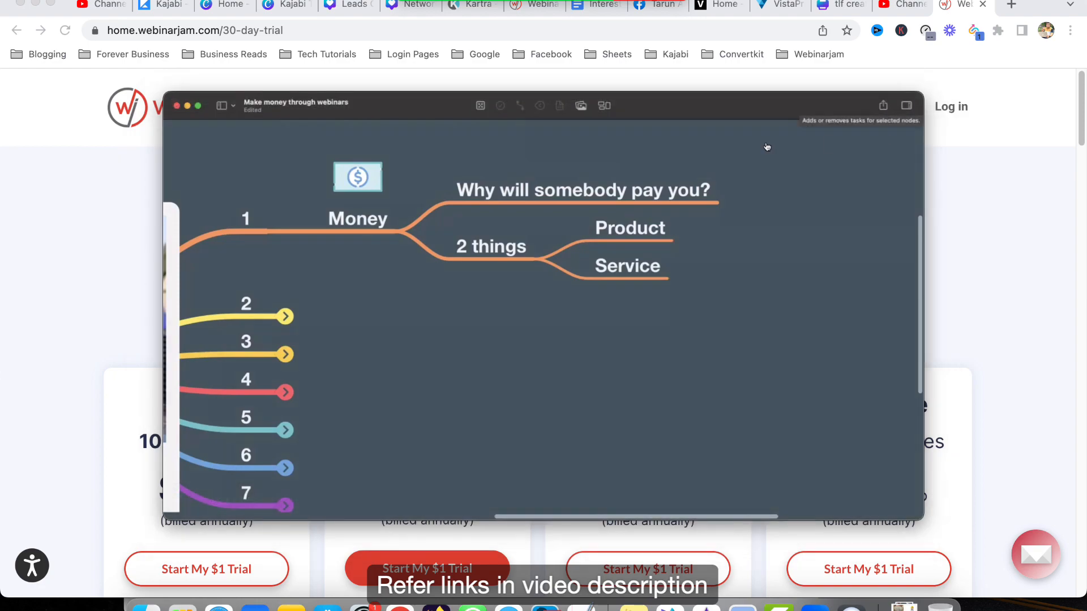
mouse_move(591, 389)
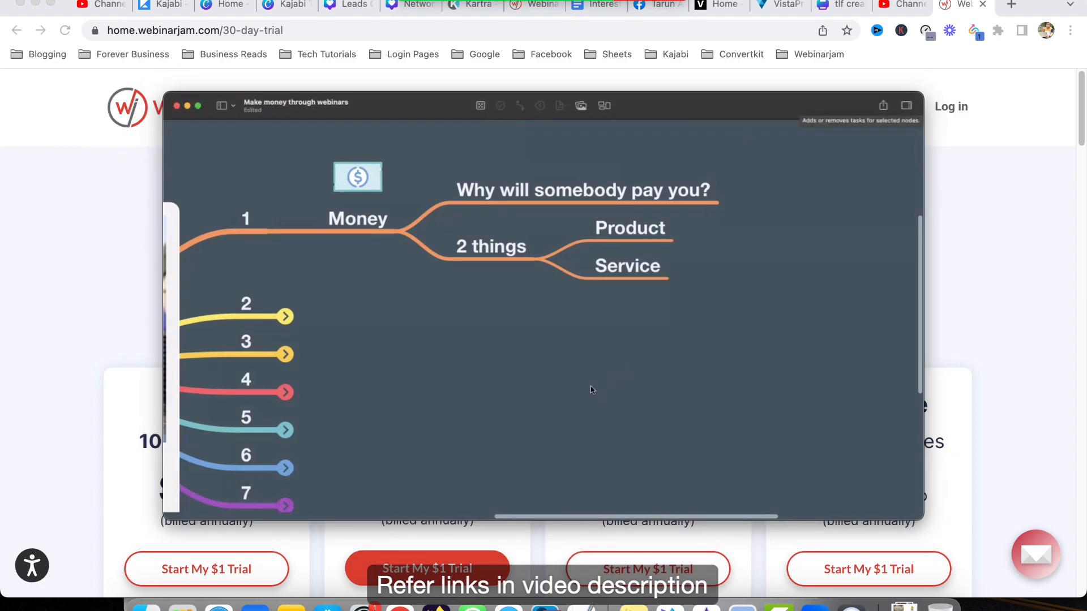
mouse_move(716, 363)
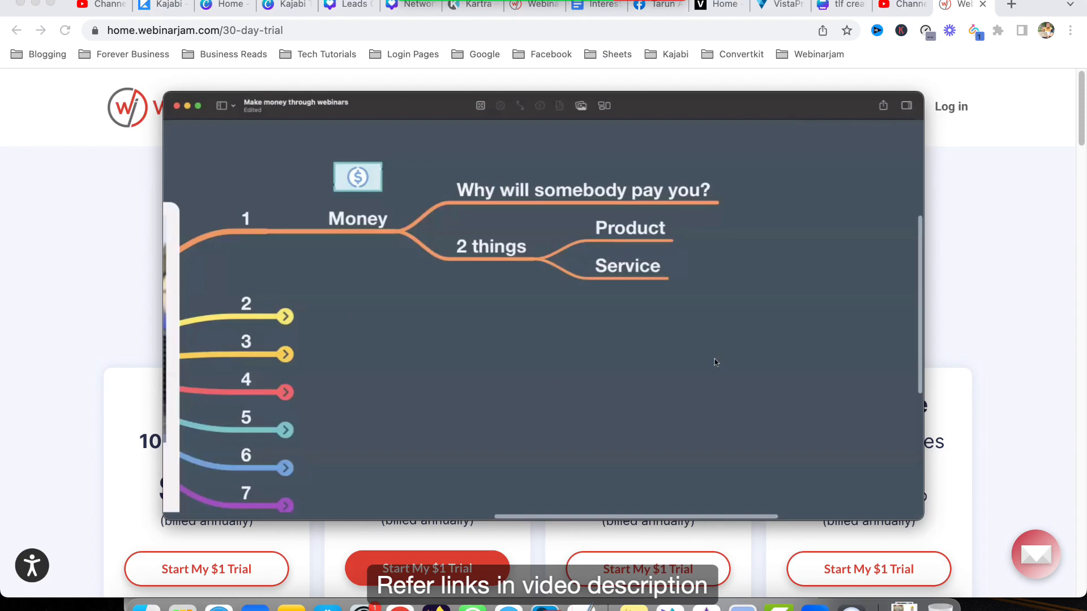